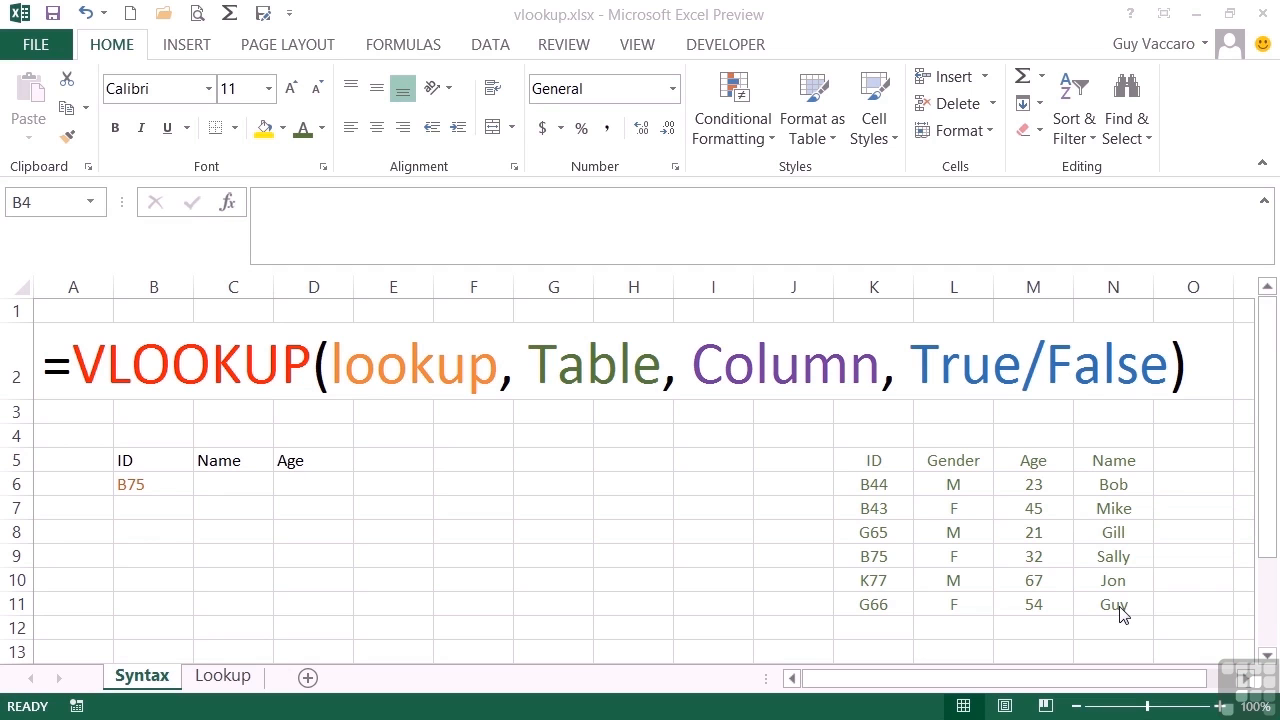
pyautogui.moveTo(404, 460)
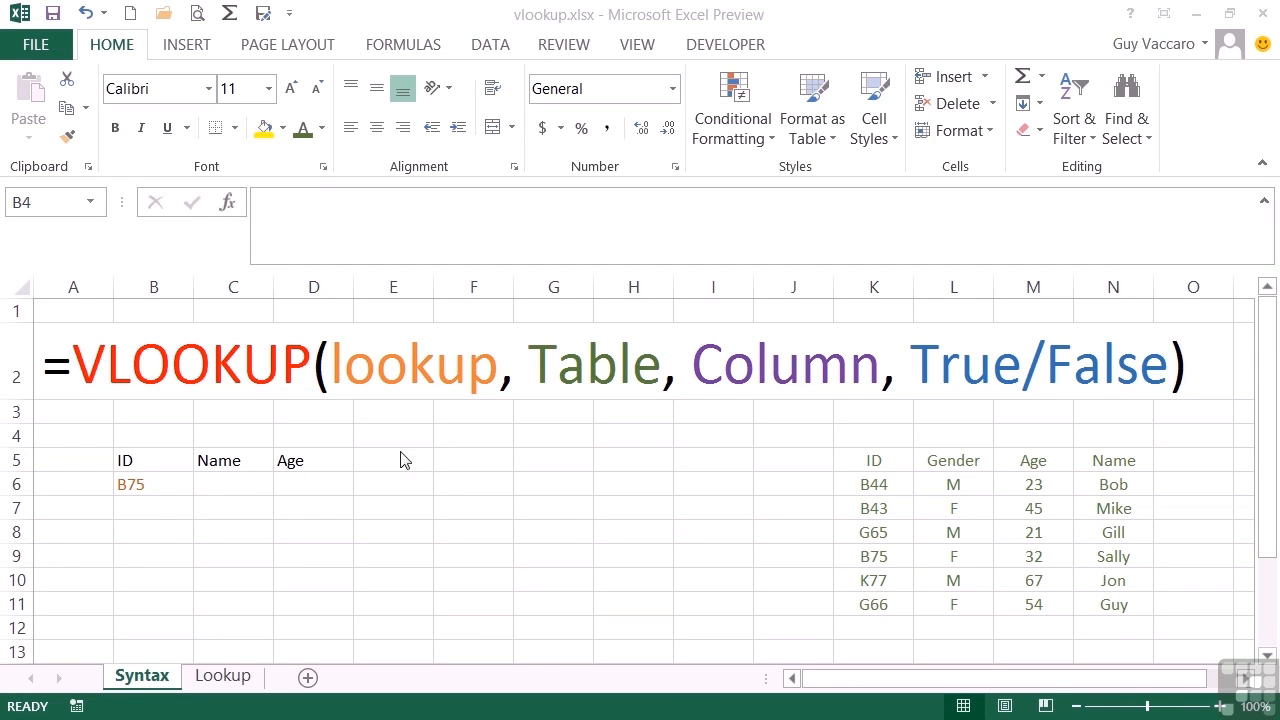
# Enter Name Sally and Age 32 beside ID B75, then move to the Lookup sheet.
pyautogui.click(152, 436)
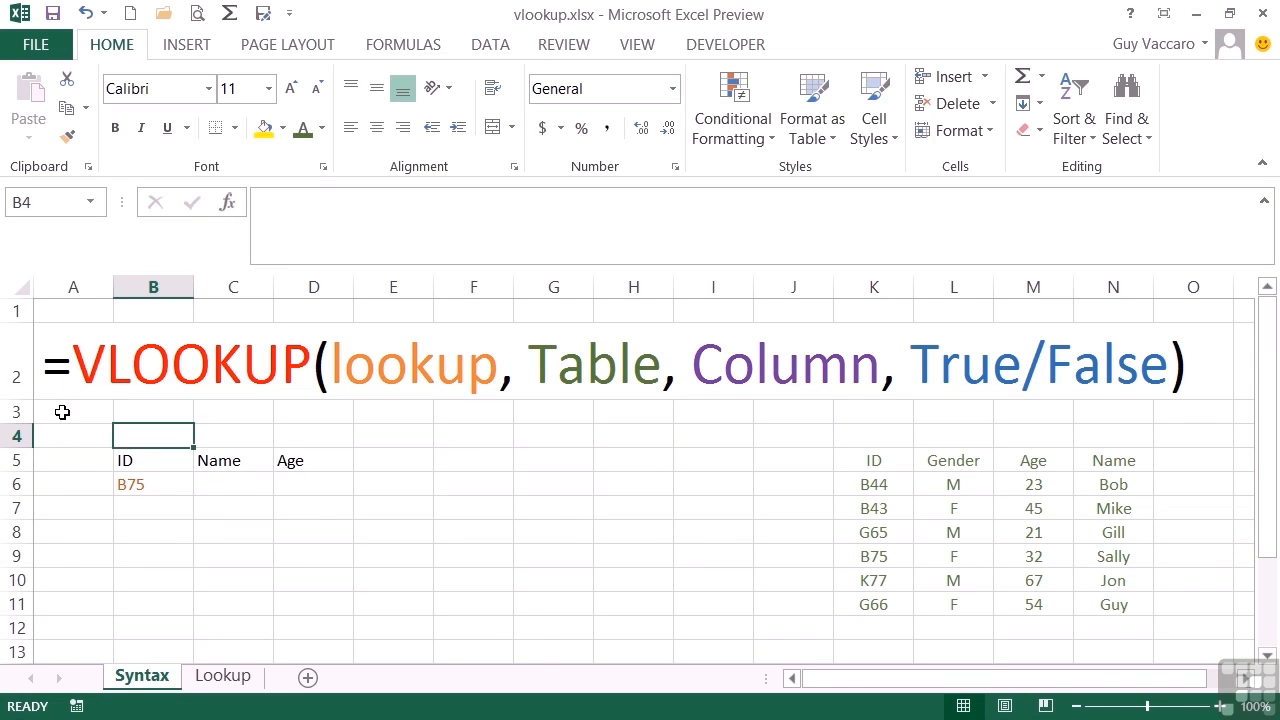
pyautogui.click(72, 412)
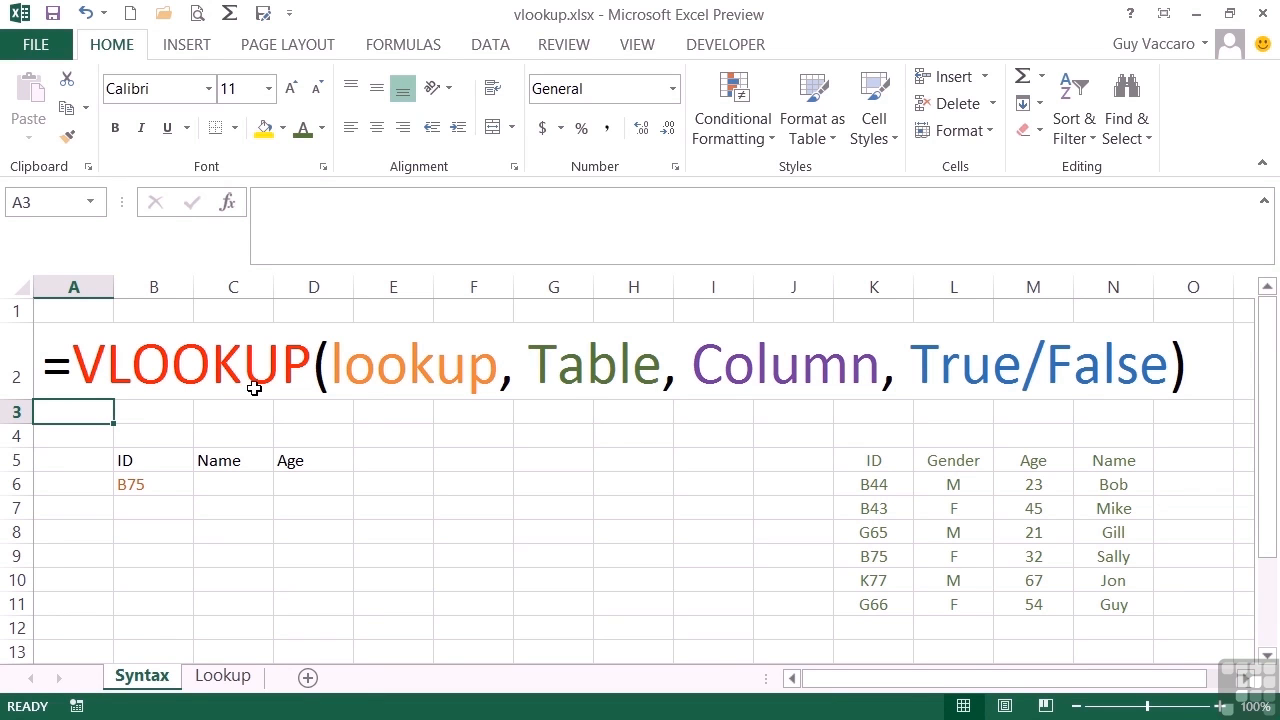
pyautogui.moveTo(416, 394)
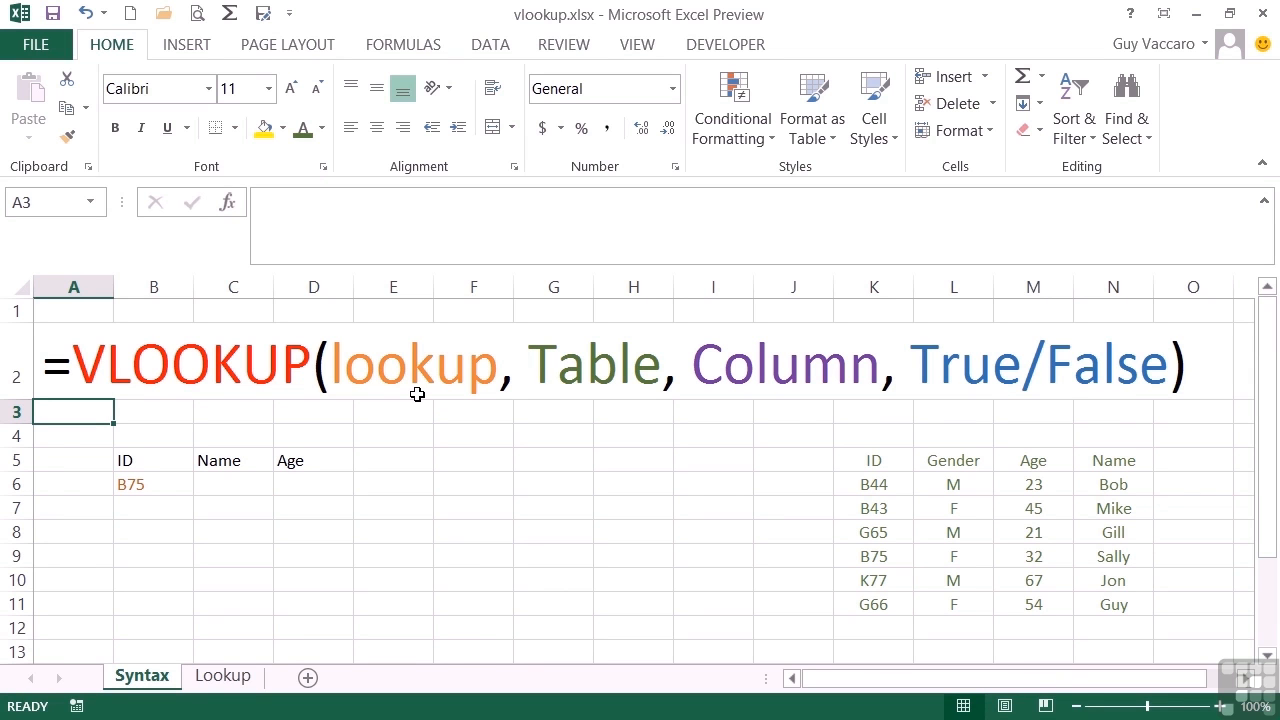
pyautogui.moveTo(384, 404)
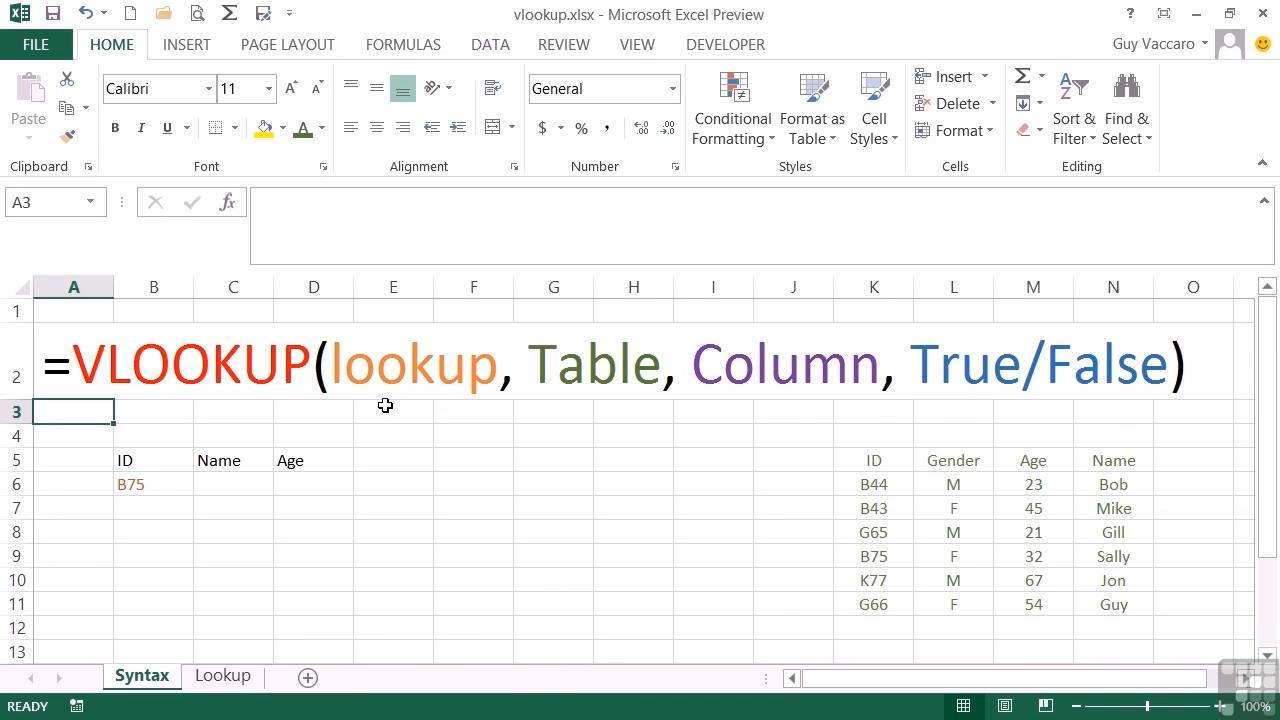
pyautogui.moveTo(156, 492)
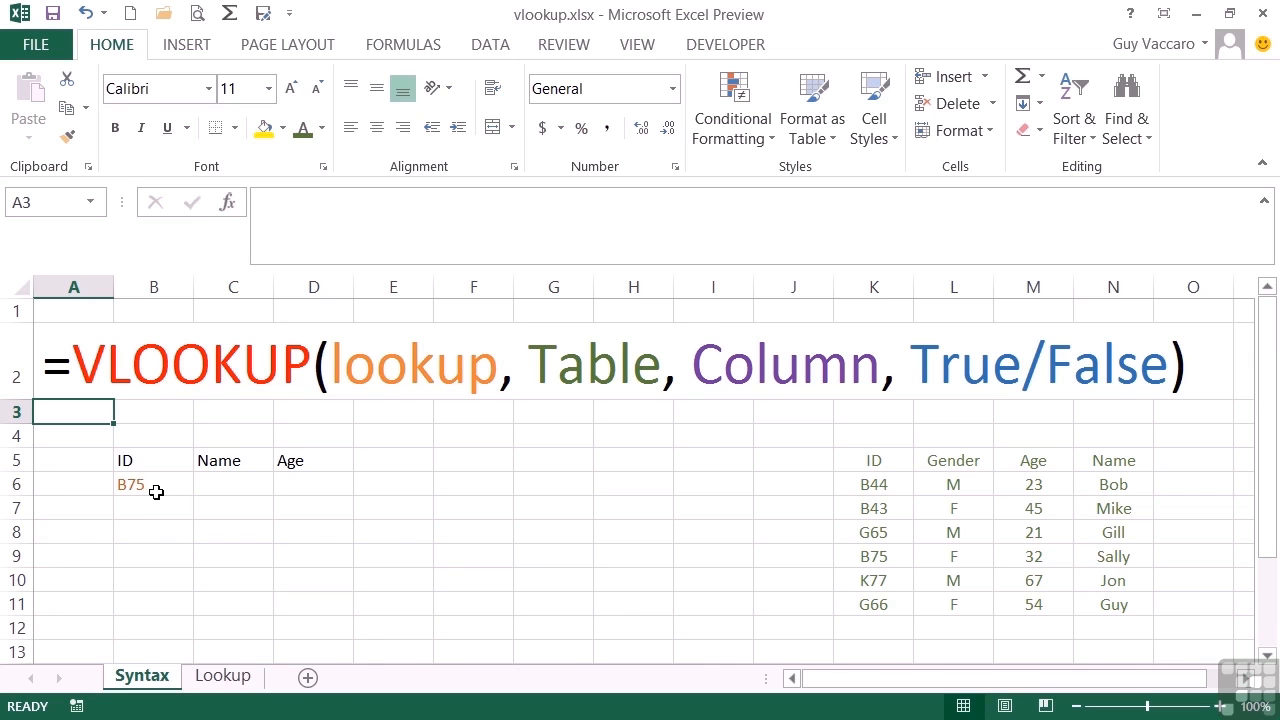
pyautogui.moveTo(152, 482)
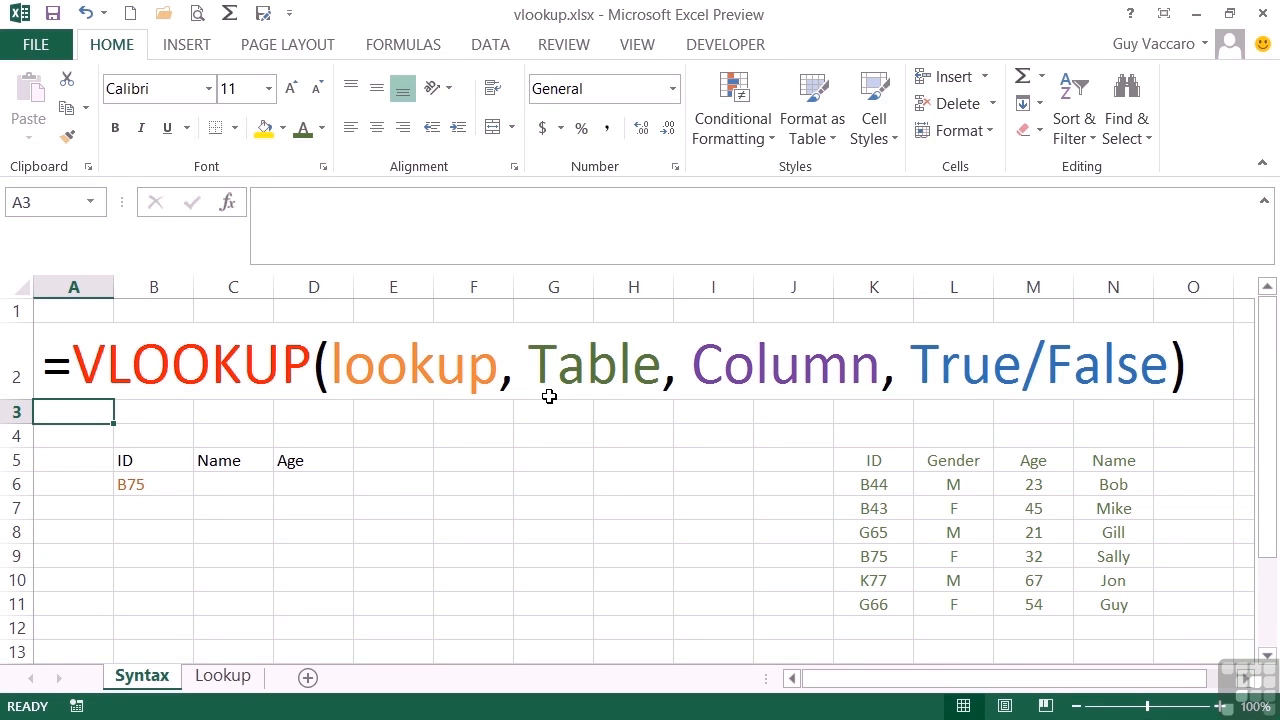
pyautogui.moveTo(952, 610)
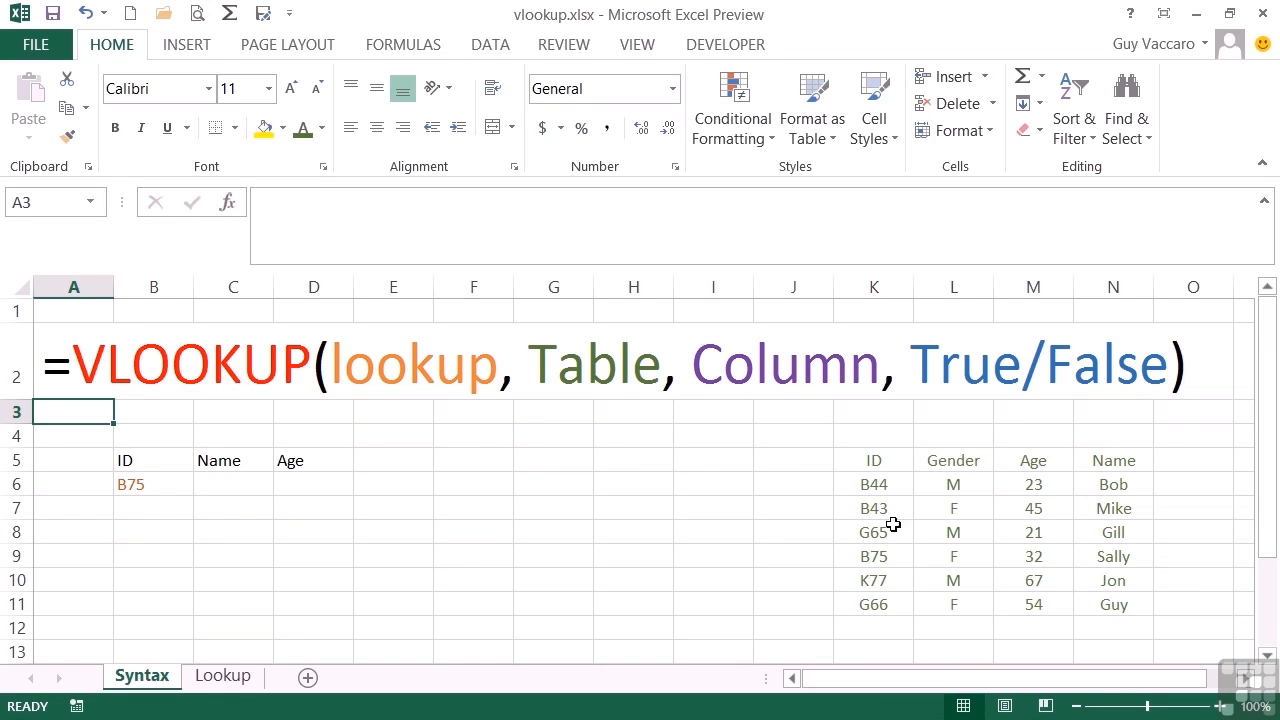
pyautogui.moveTo(526, 506)
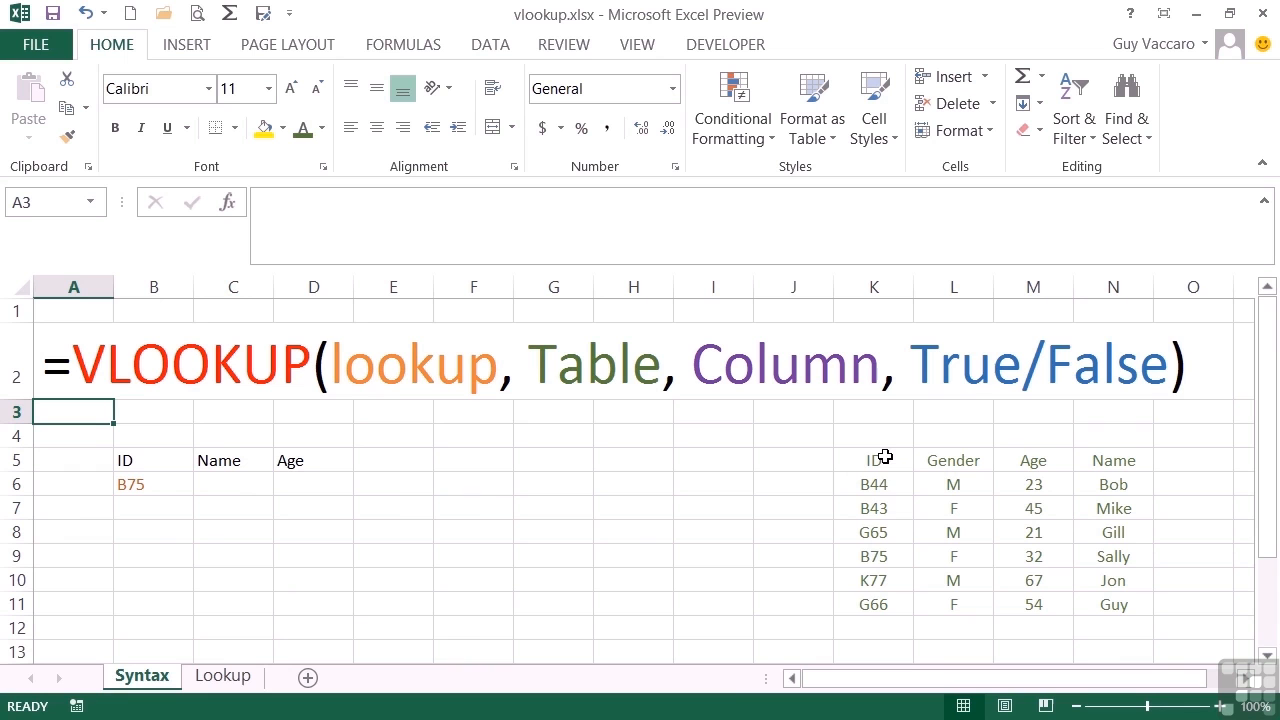
pyautogui.moveTo(856, 482)
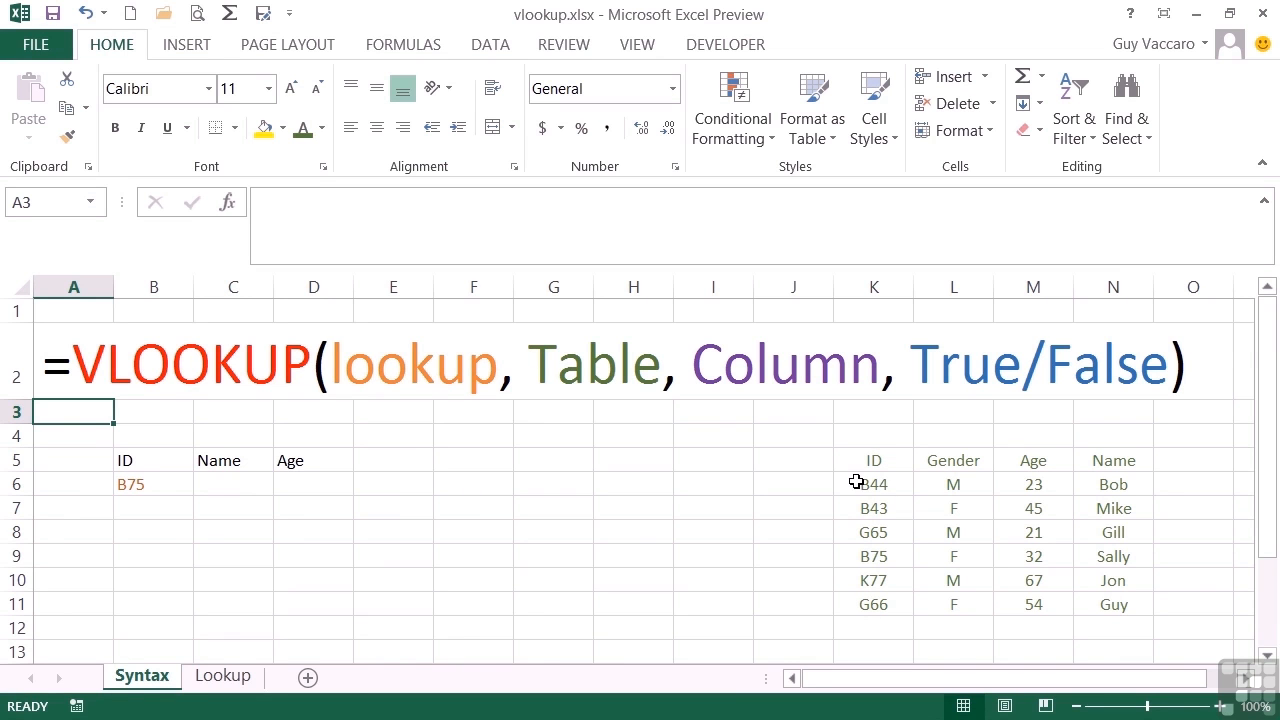
pyautogui.moveTo(872, 596)
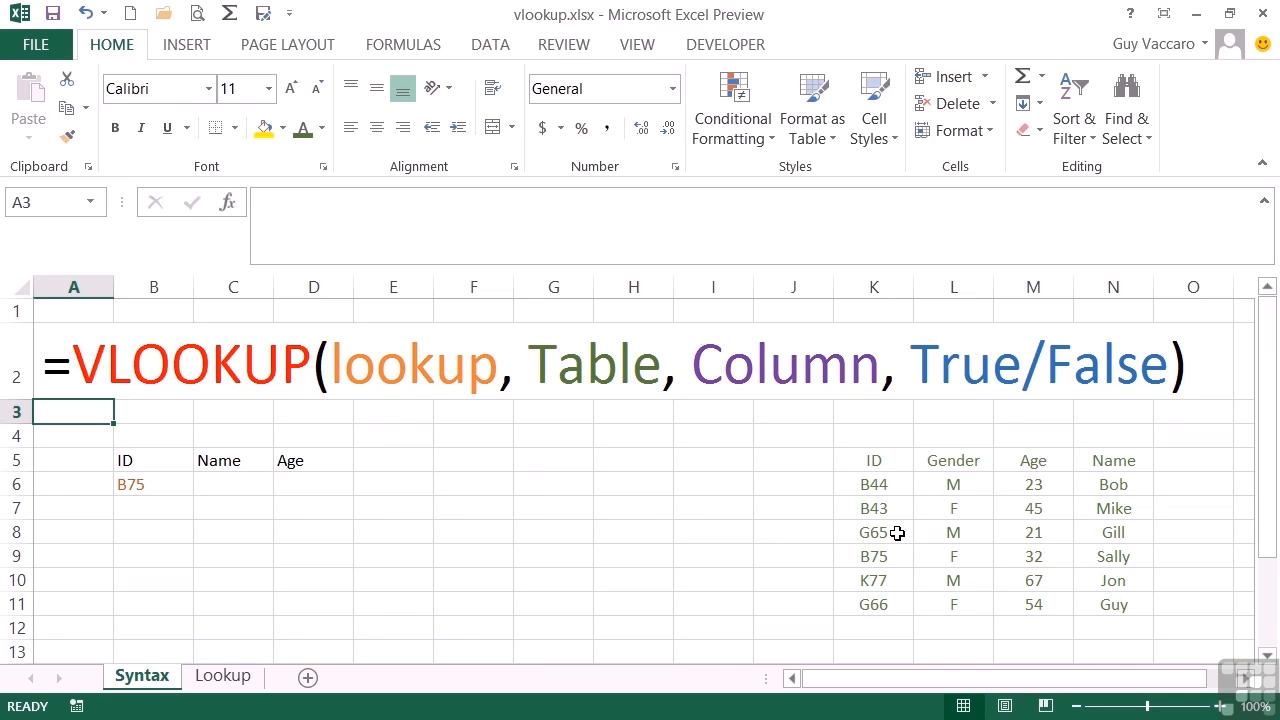
pyautogui.moveTo(672, 392)
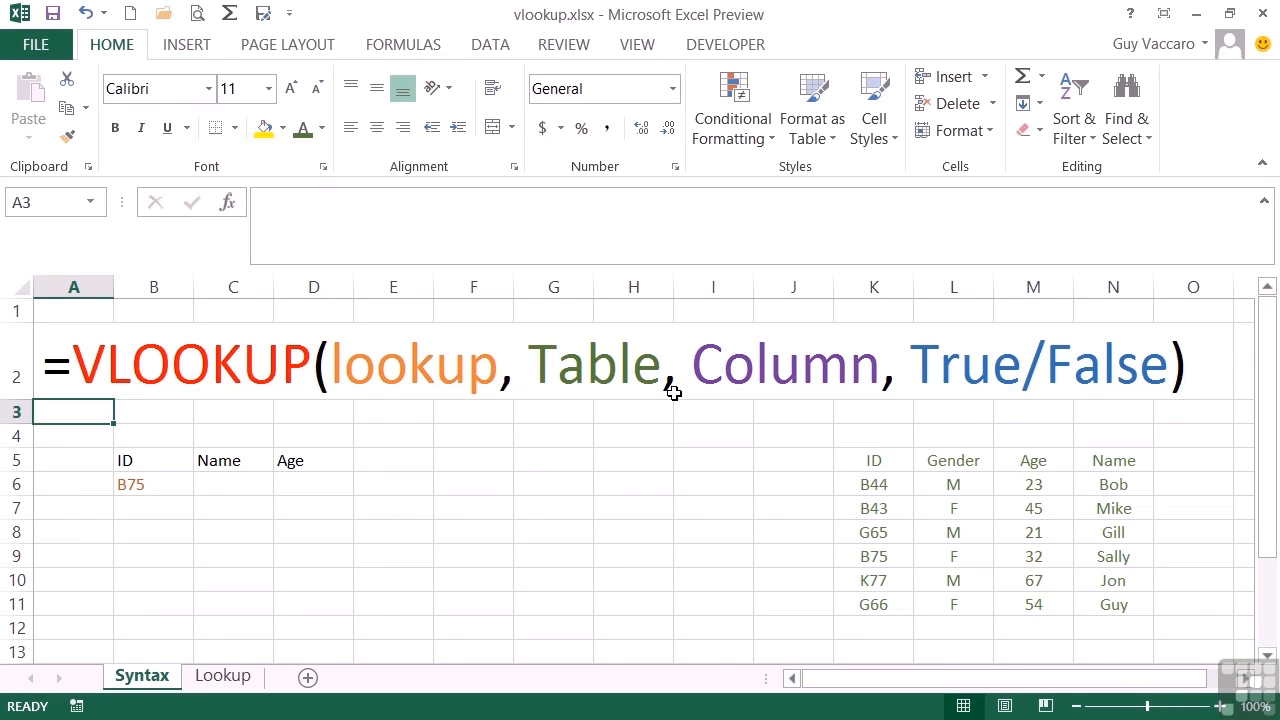
pyautogui.moveTo(710, 414)
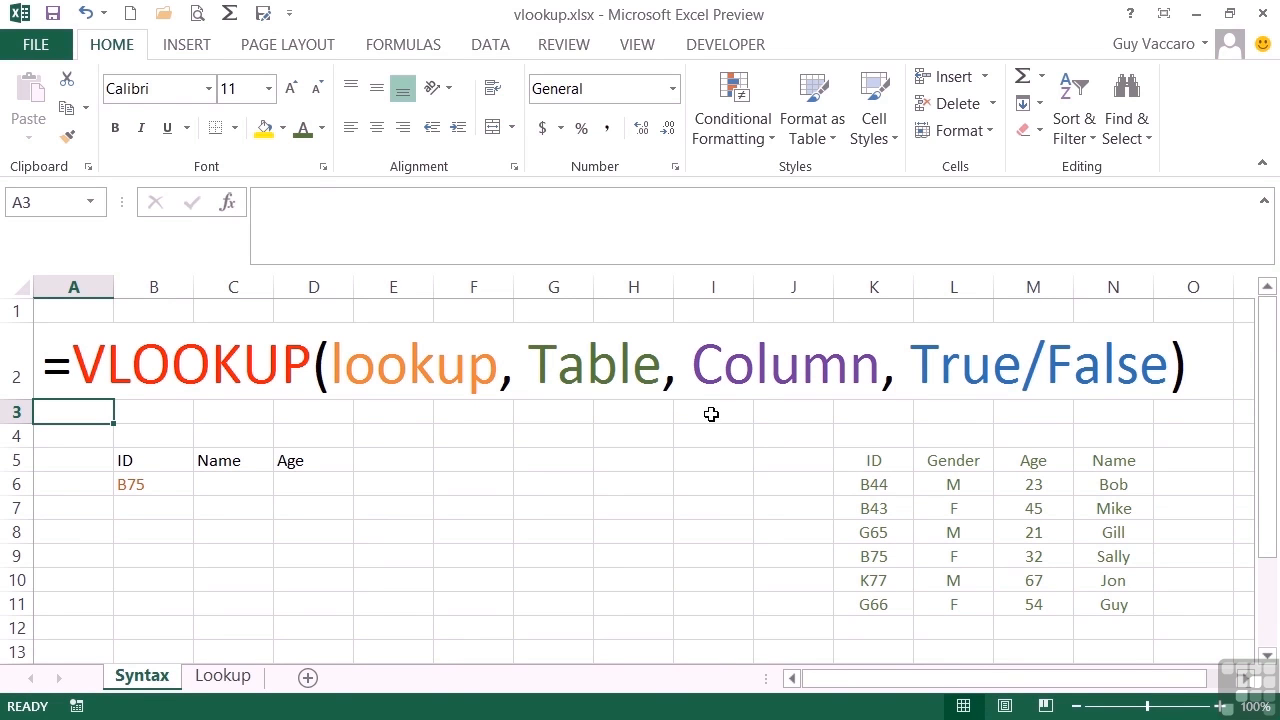
pyautogui.moveTo(792, 428)
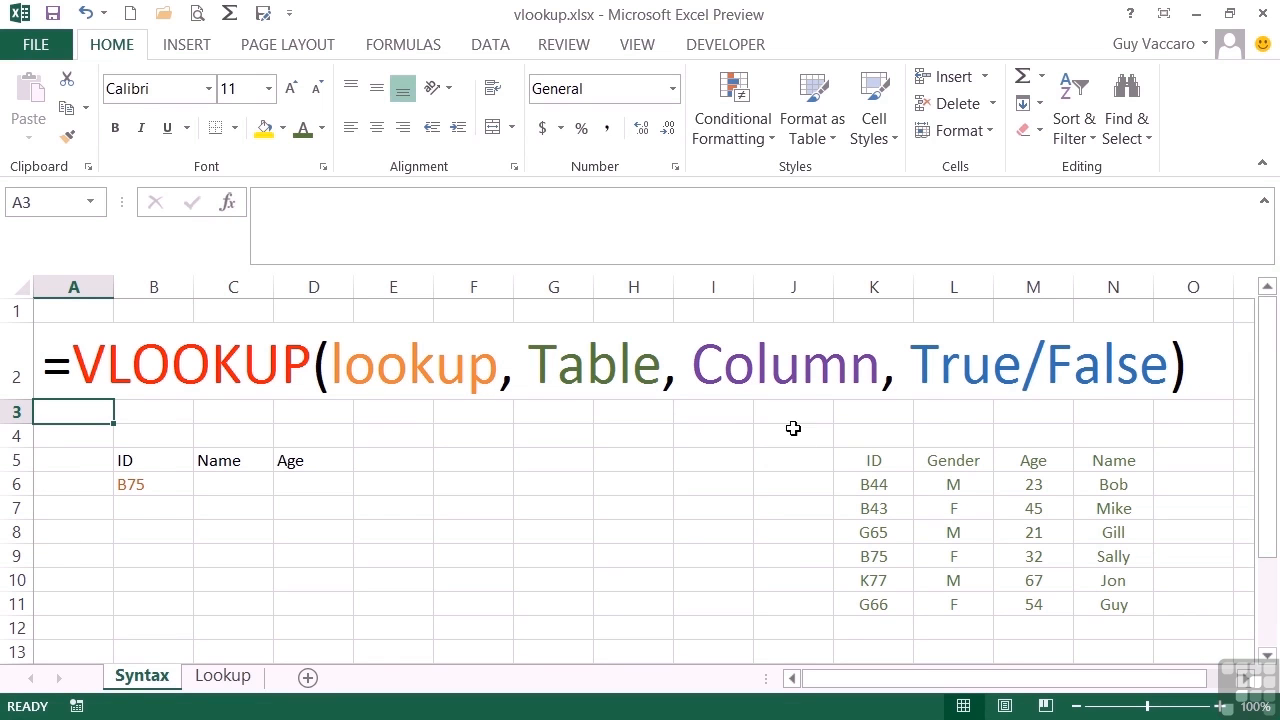
pyautogui.moveTo(1054, 492)
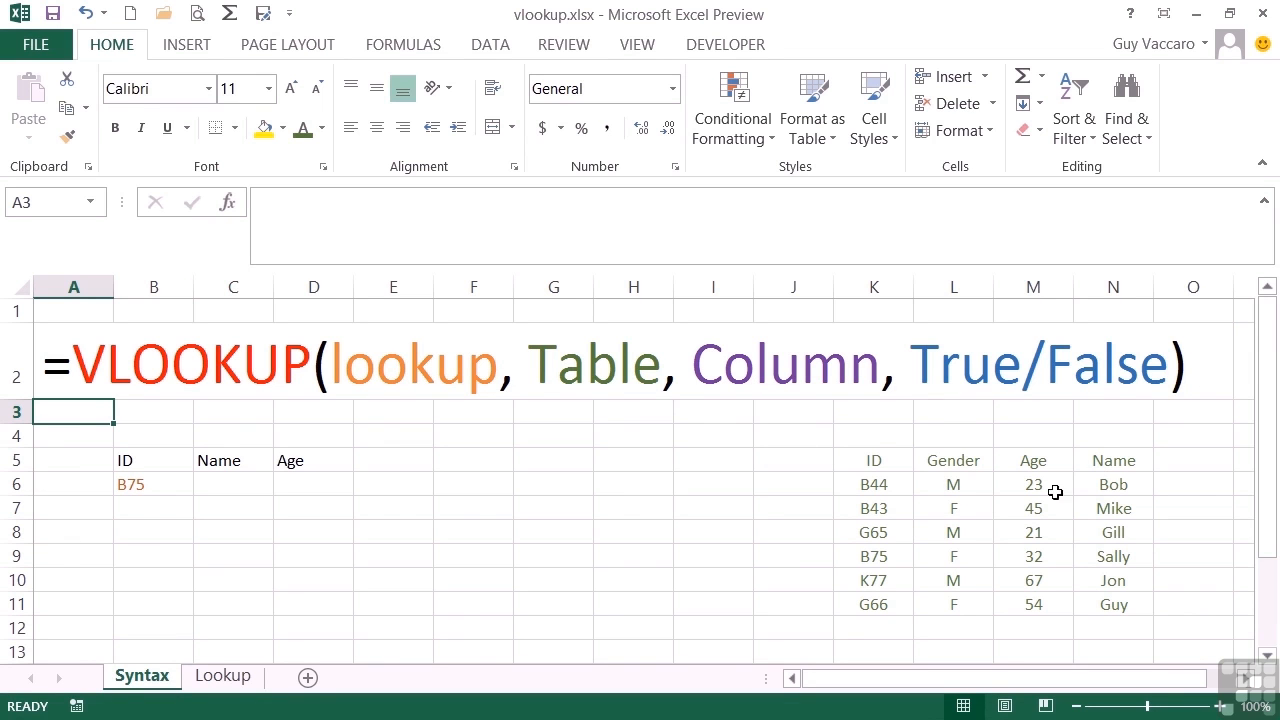
pyautogui.moveTo(964, 472)
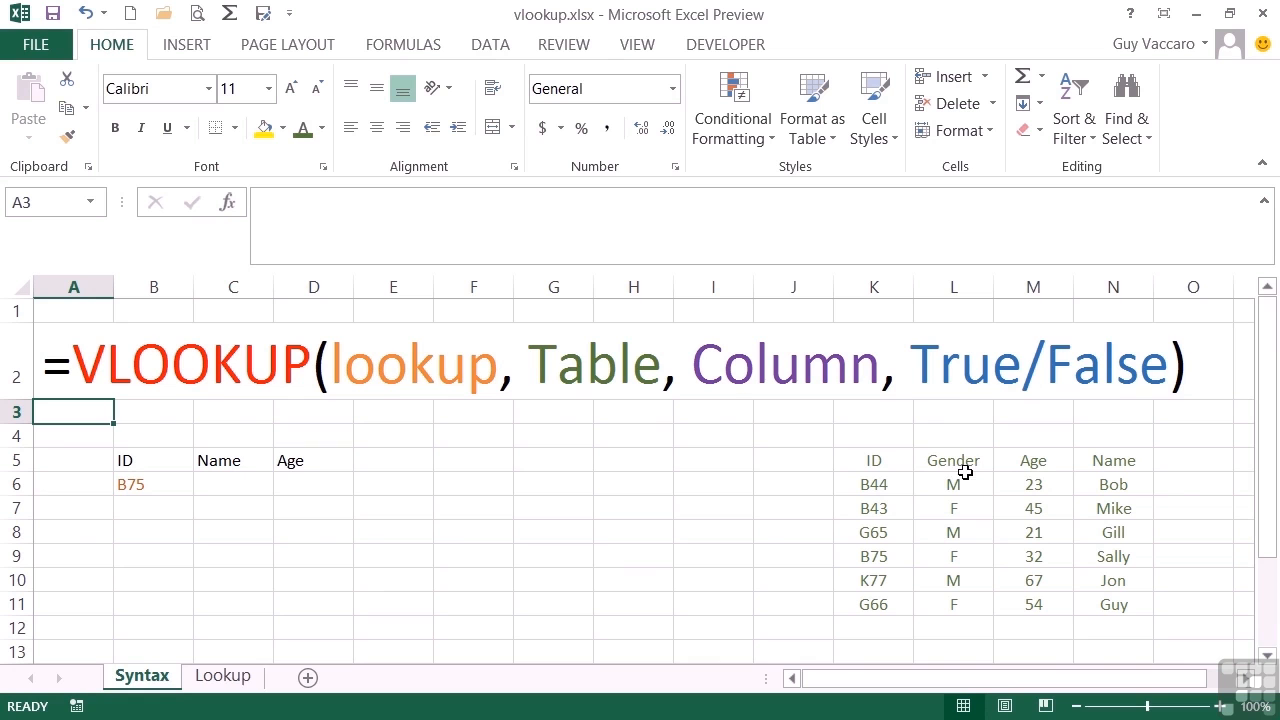
pyautogui.moveTo(1104, 472)
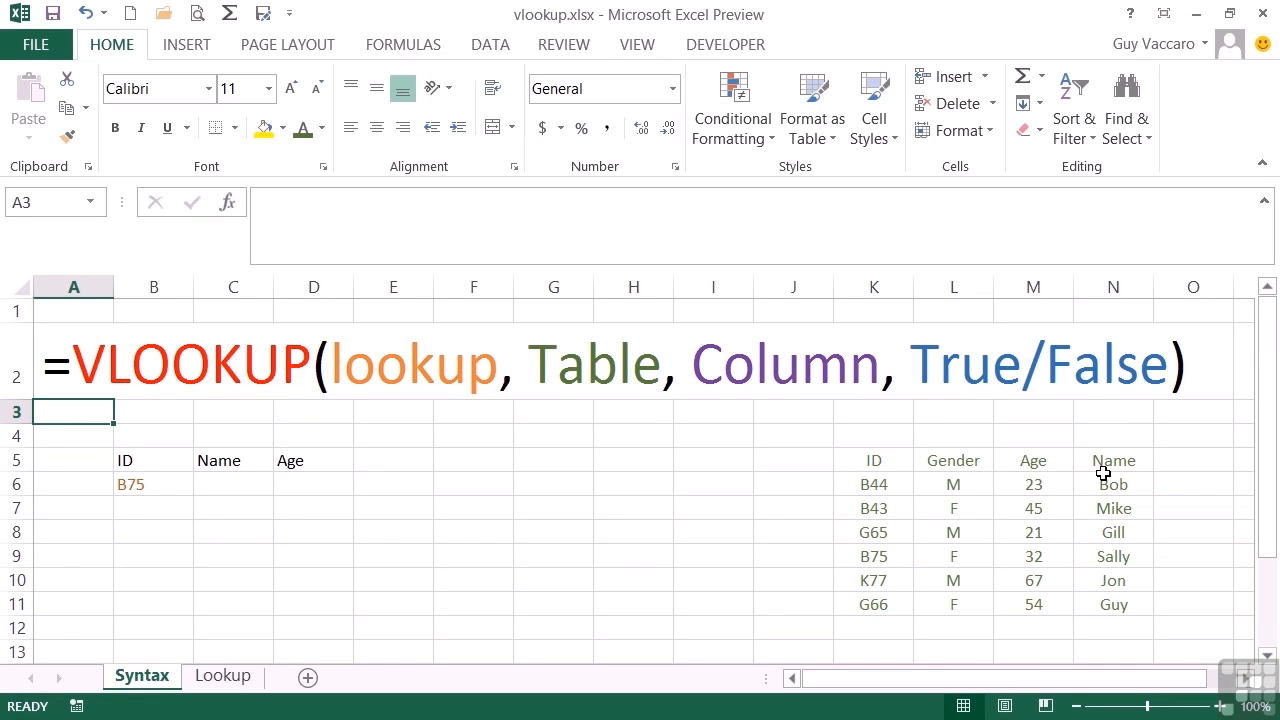
pyautogui.moveTo(880, 308)
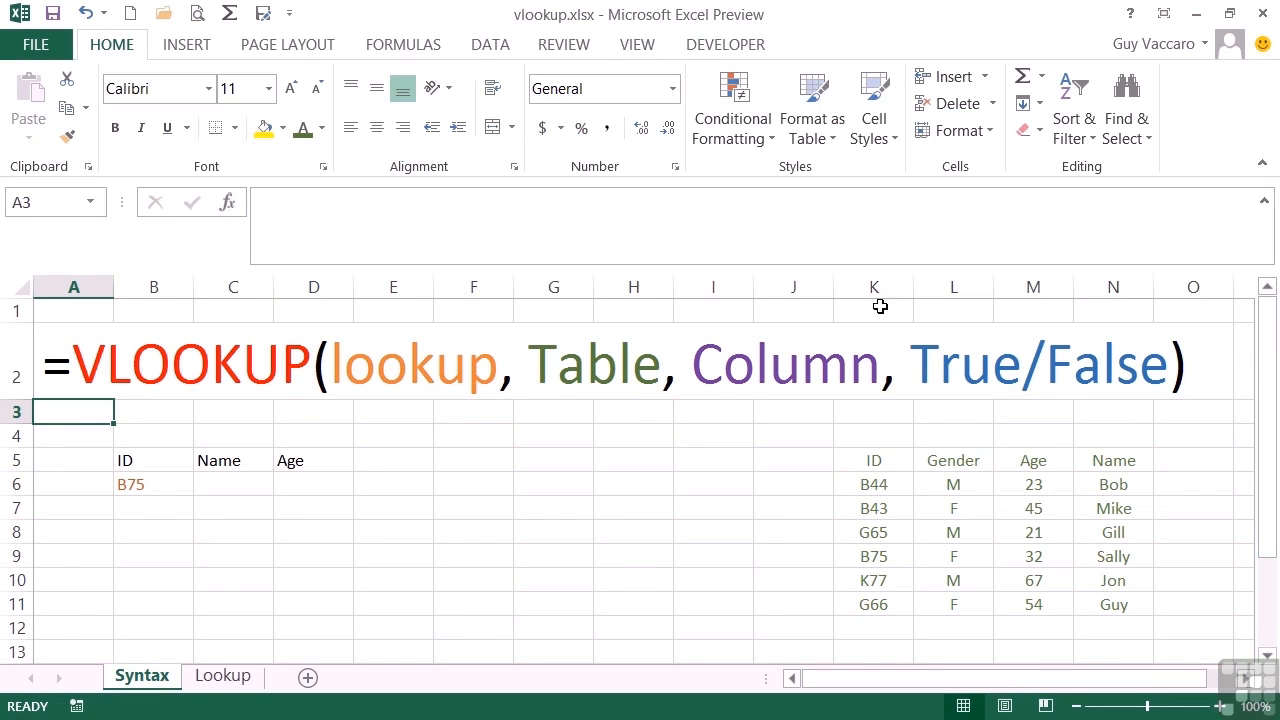
pyautogui.moveTo(1102, 316)
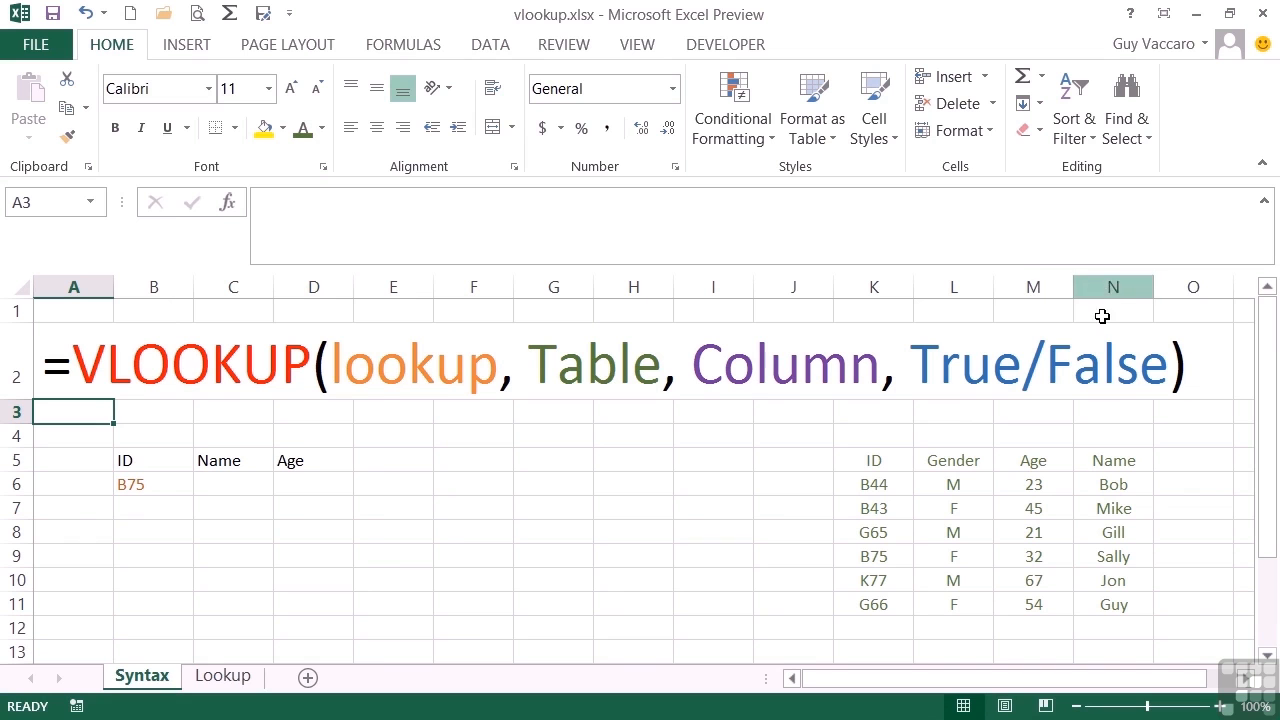
pyautogui.moveTo(968, 480)
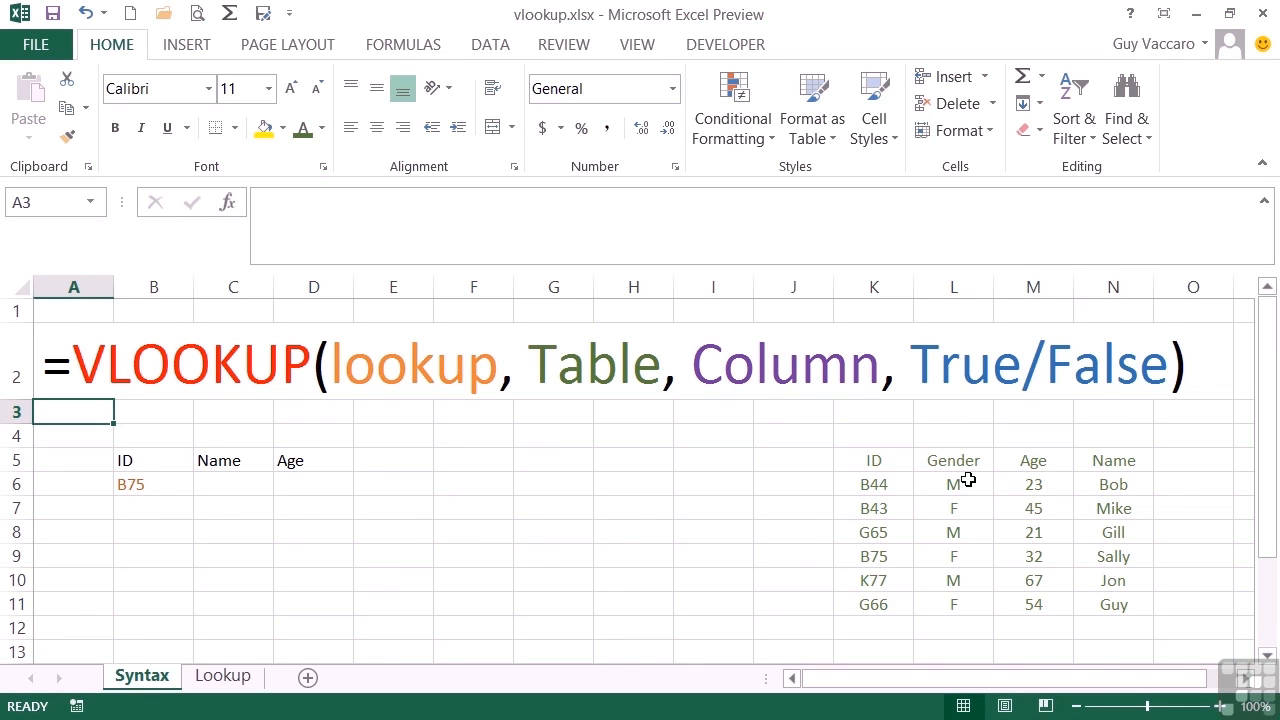
pyautogui.moveTo(1080, 516)
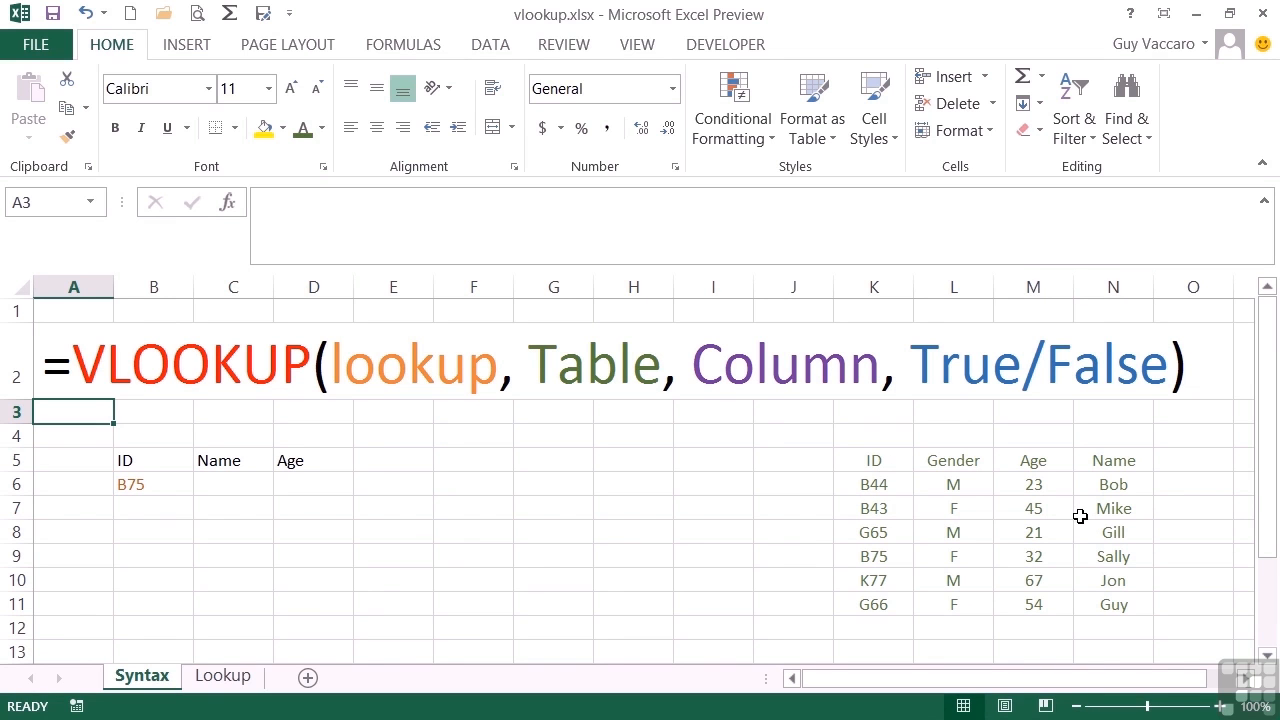
pyautogui.moveTo(892, 422)
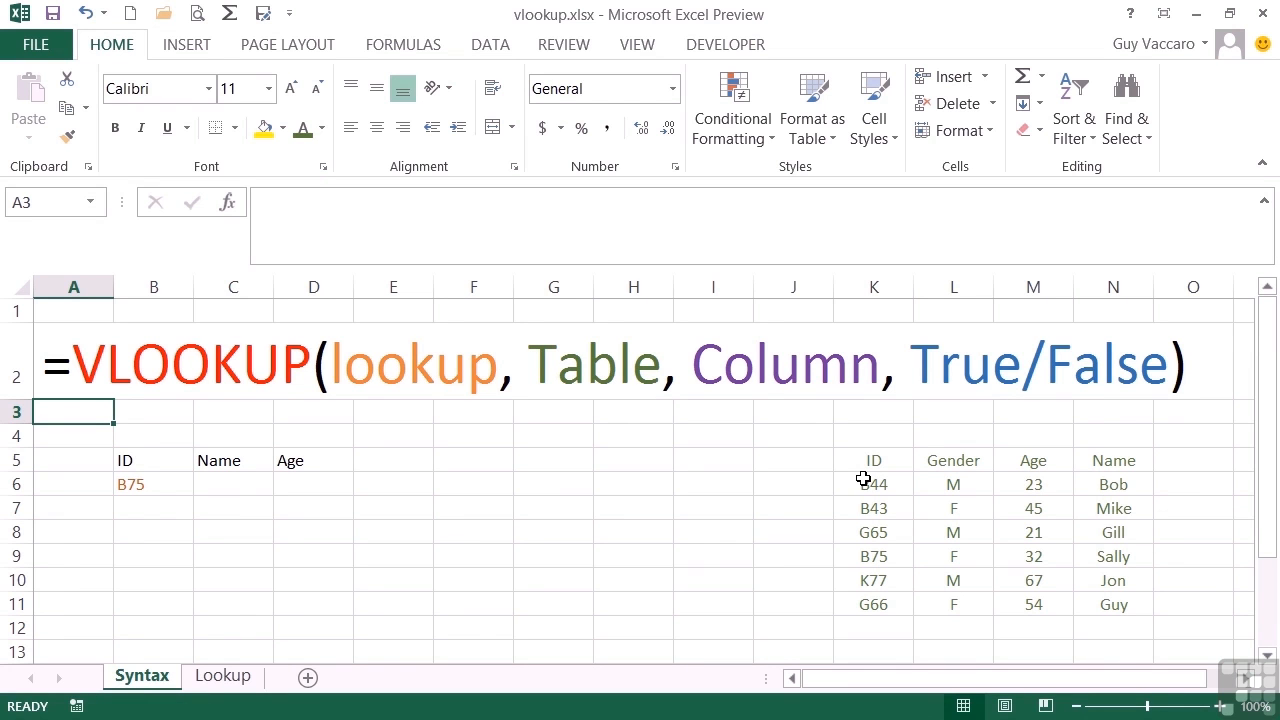
pyautogui.moveTo(876, 496)
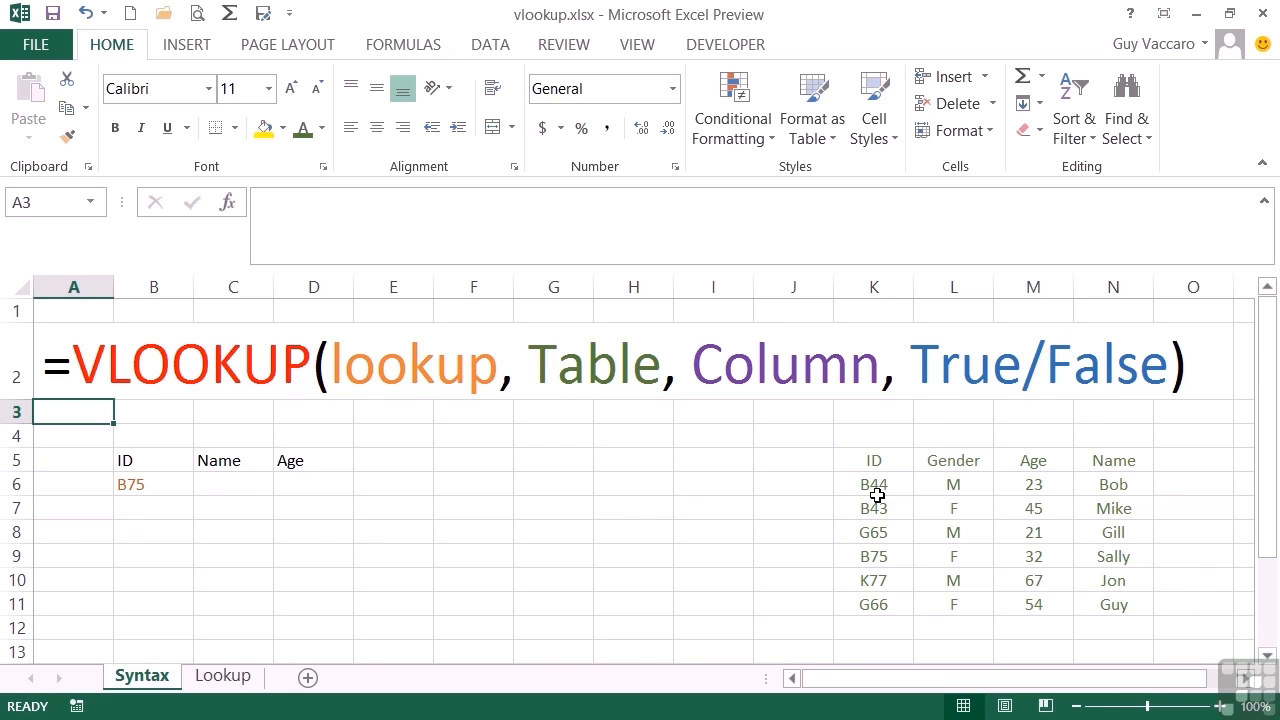
pyautogui.moveTo(952, 458)
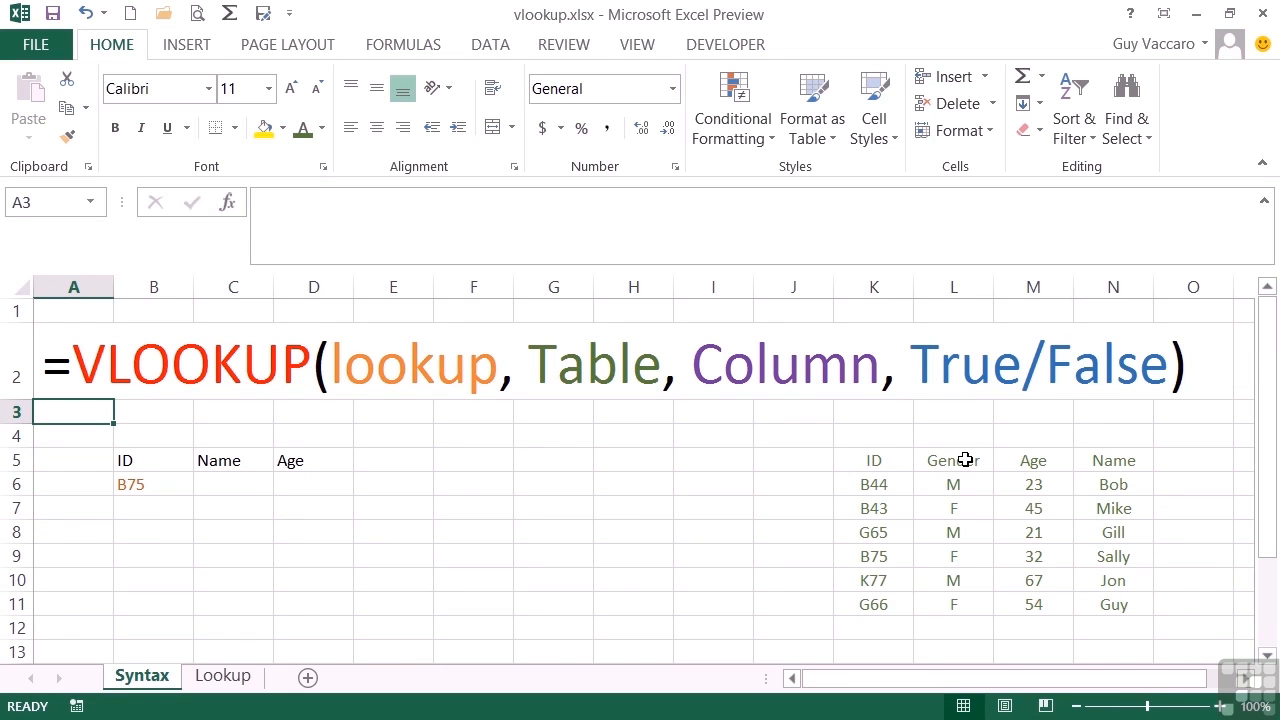
pyautogui.moveTo(1032, 460)
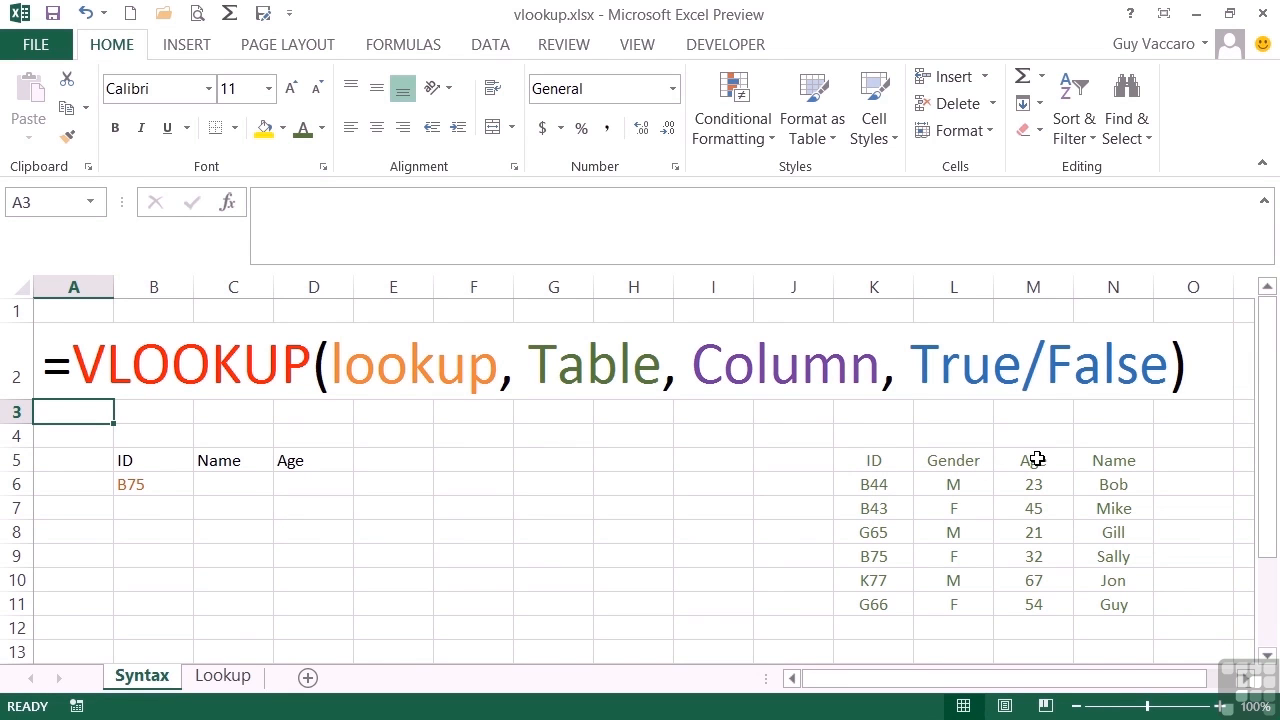
pyautogui.moveTo(1024, 518)
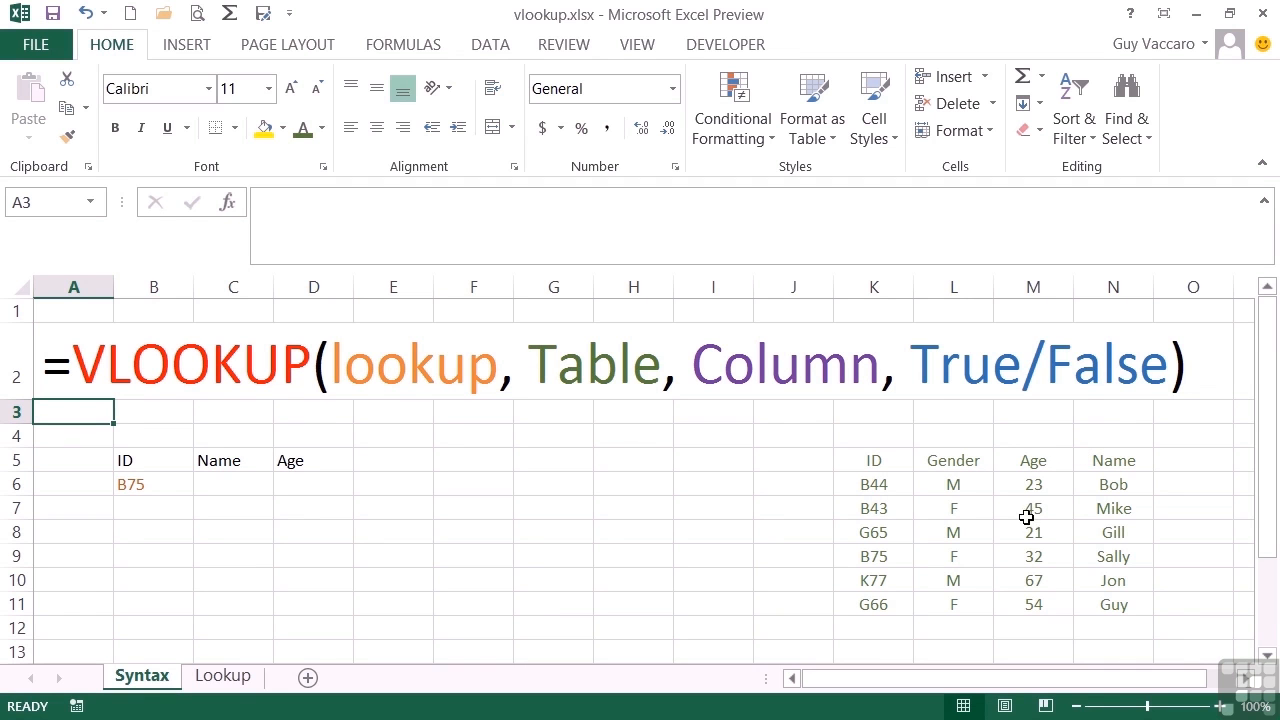
pyautogui.moveTo(916, 408)
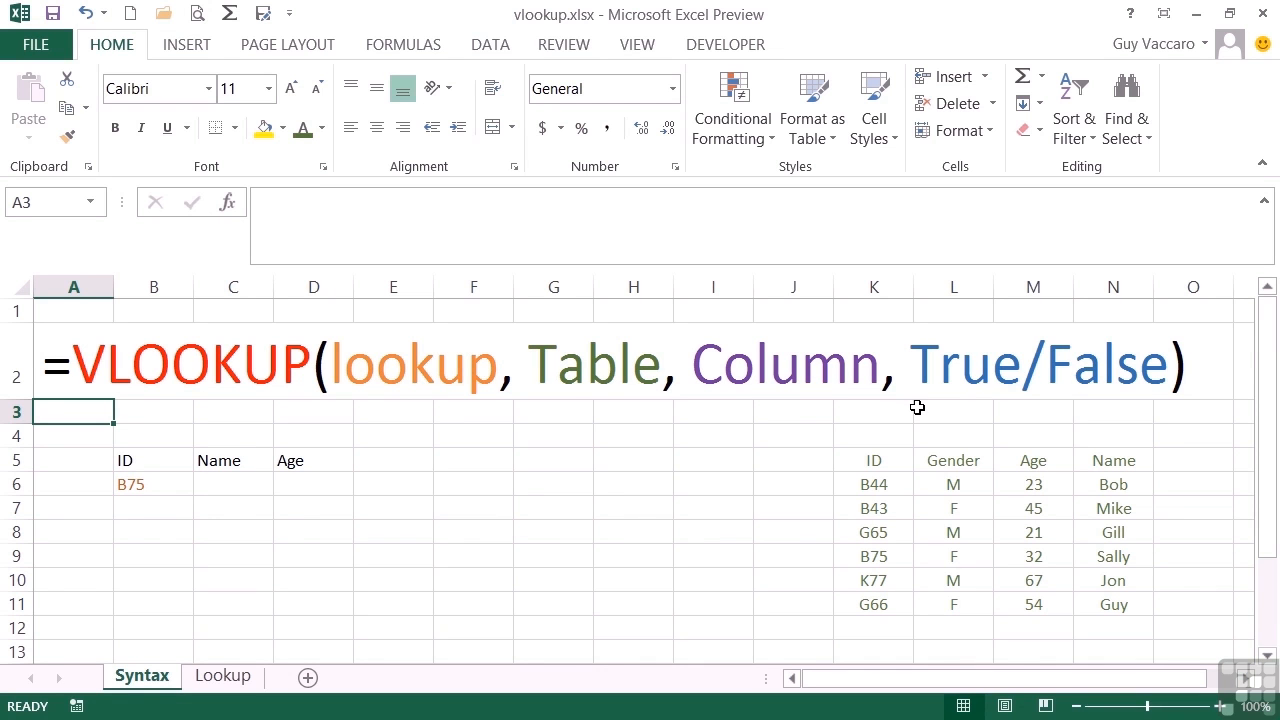
pyautogui.moveTo(152, 464)
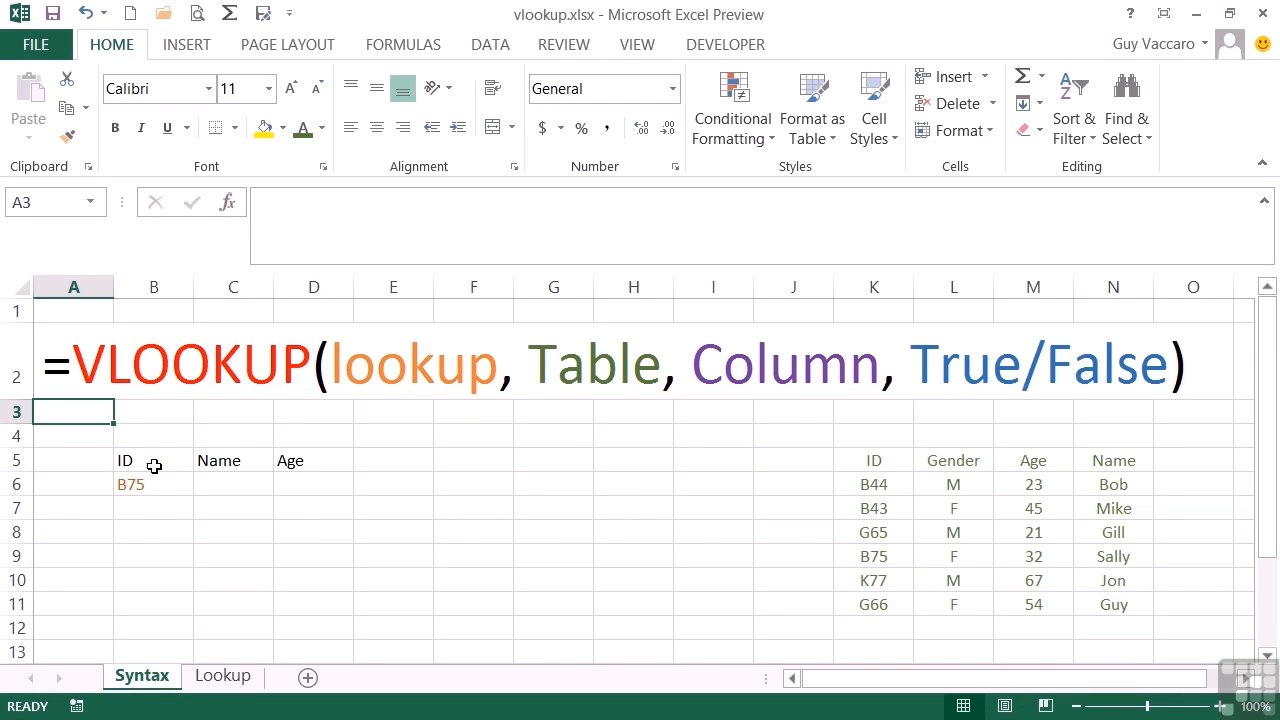
pyautogui.moveTo(198, 472)
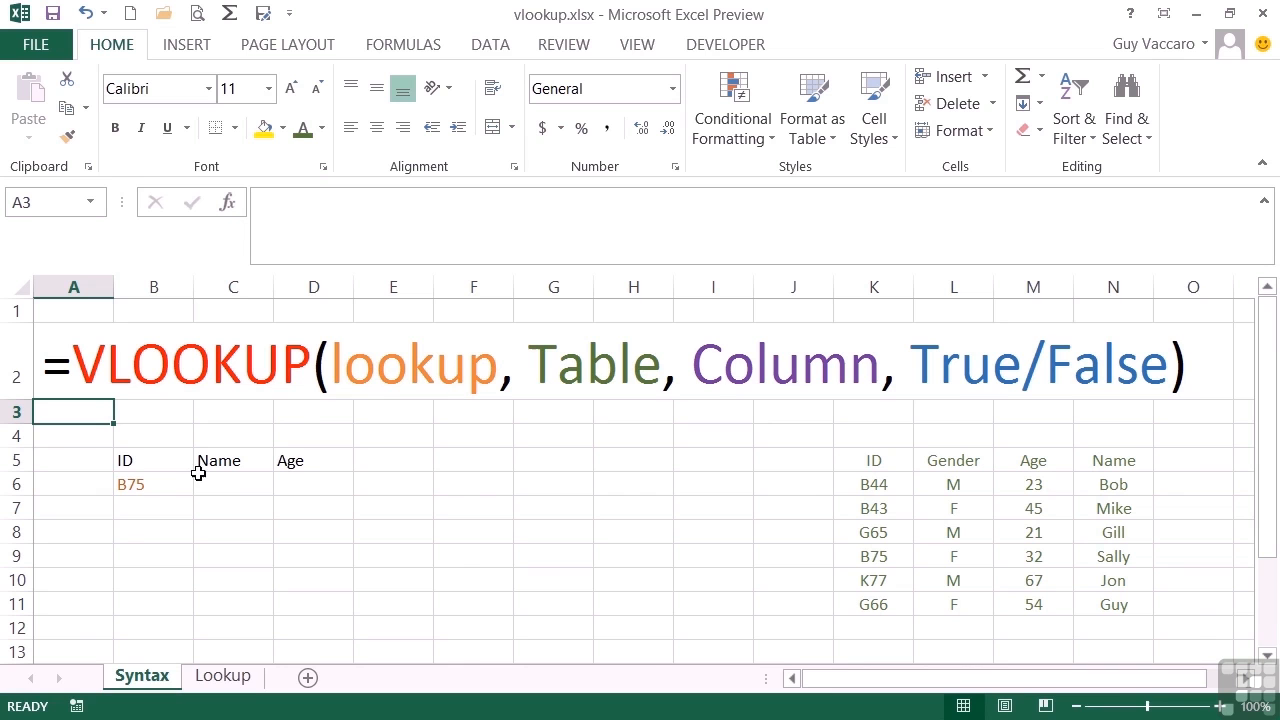
pyautogui.moveTo(904, 460)
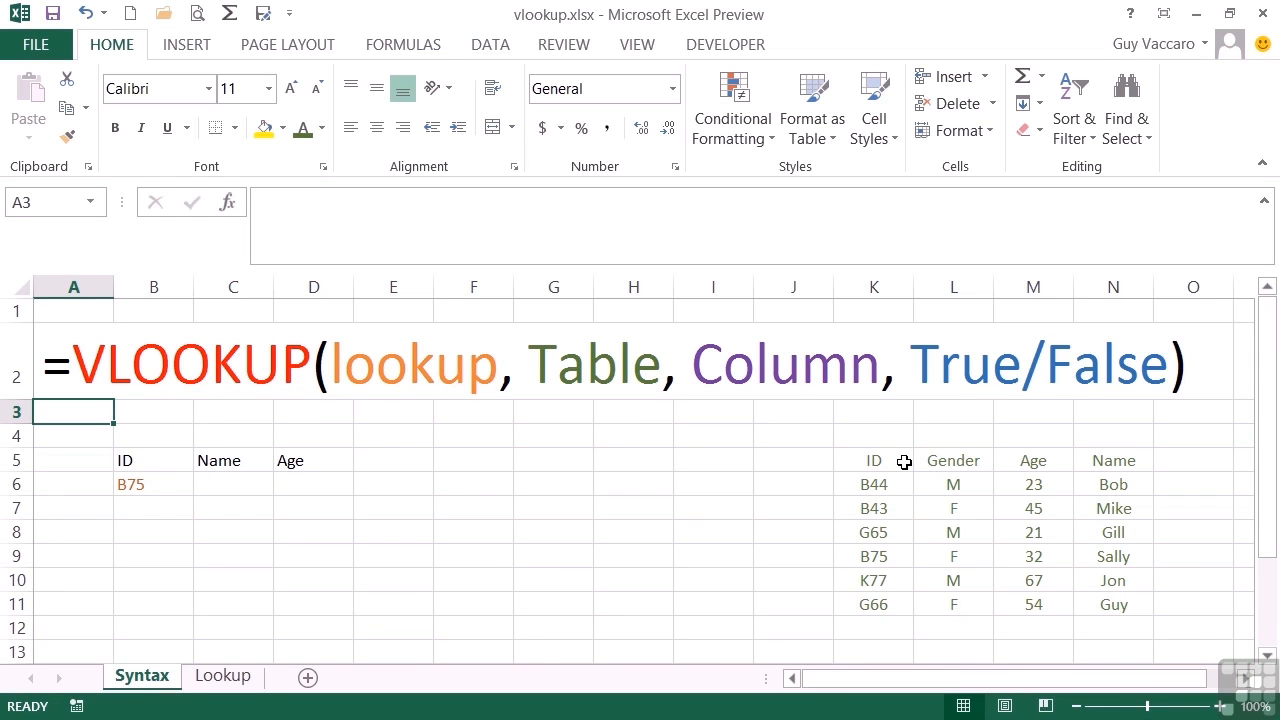
pyautogui.moveTo(888, 564)
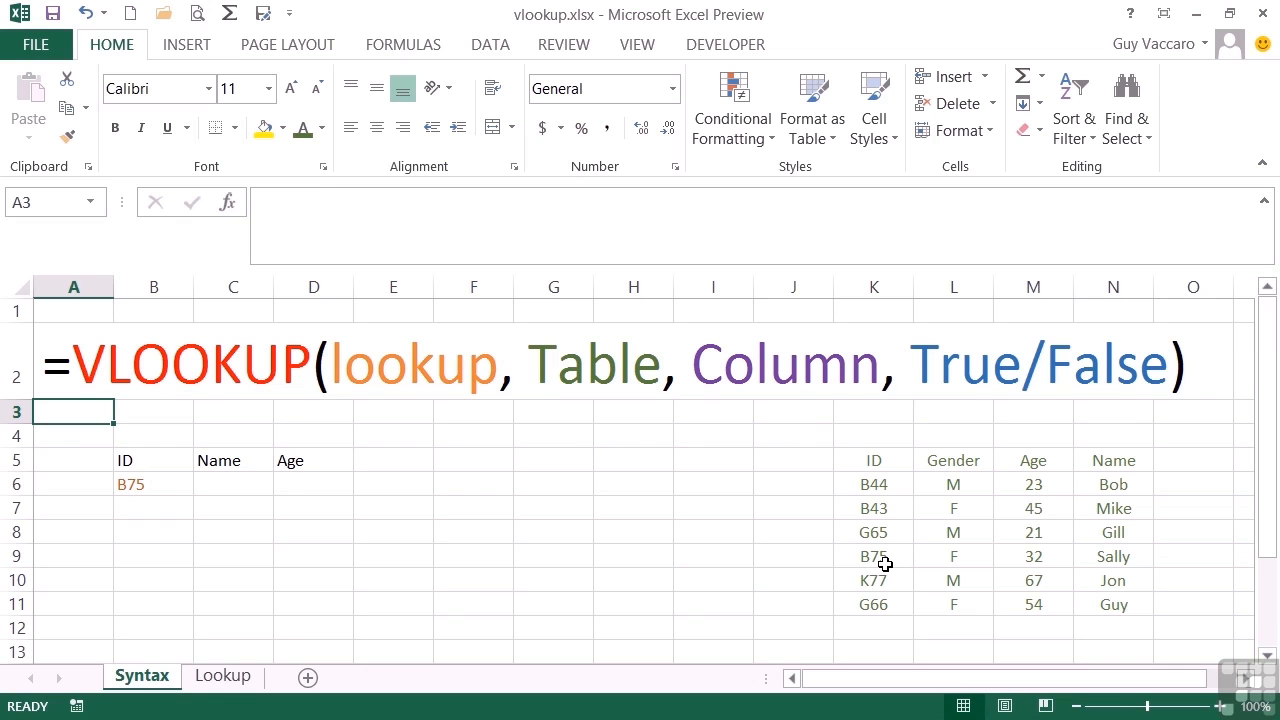
pyautogui.moveTo(992, 566)
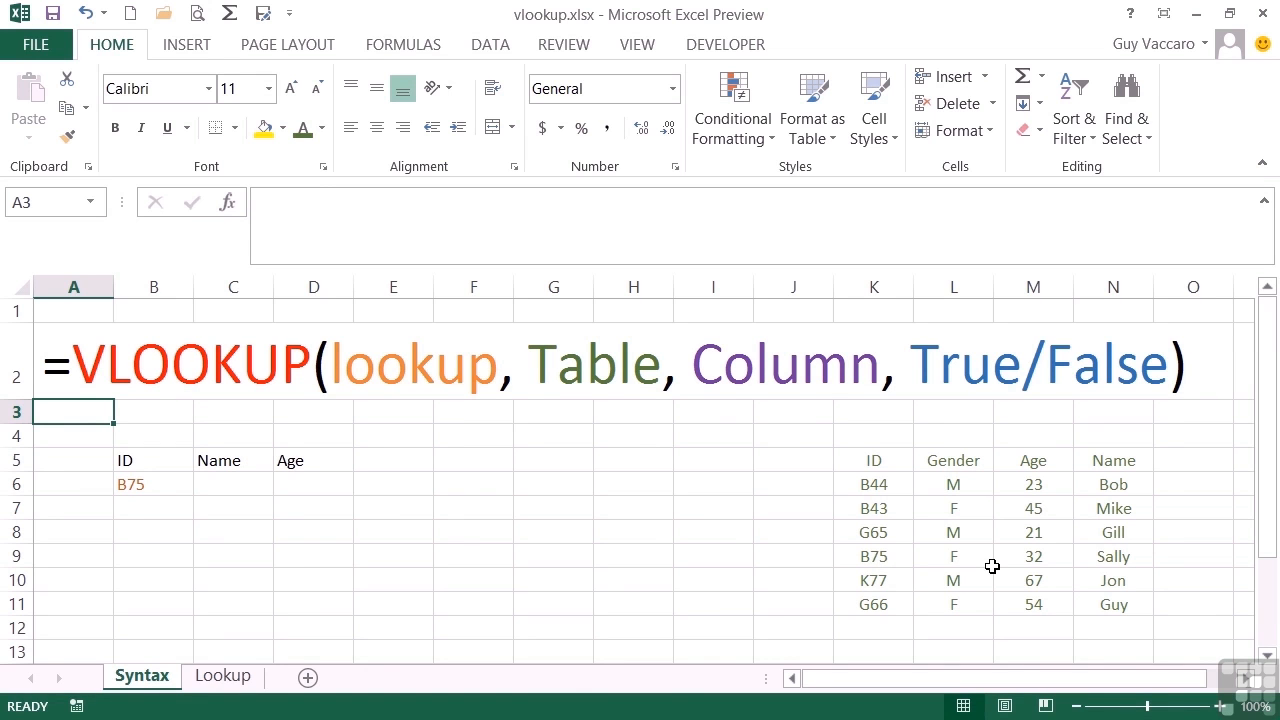
pyautogui.moveTo(936, 556)
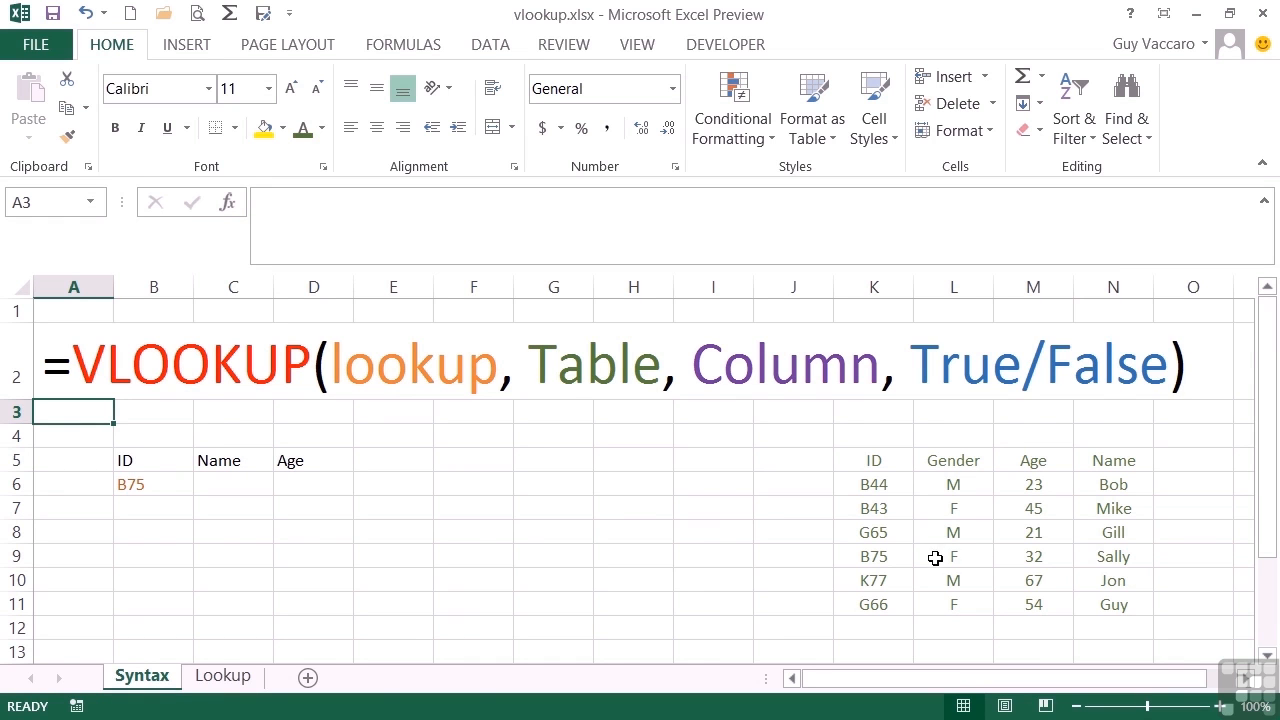
pyautogui.moveTo(1122, 558)
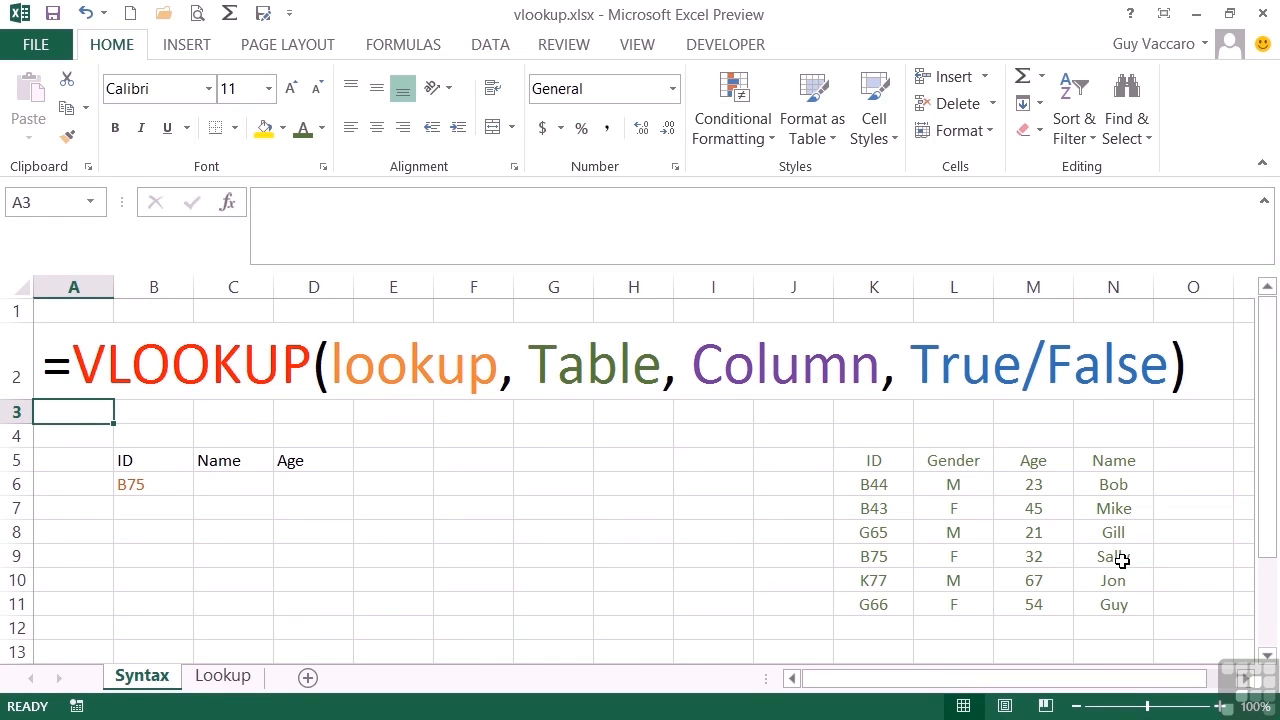
pyautogui.click(232, 482)
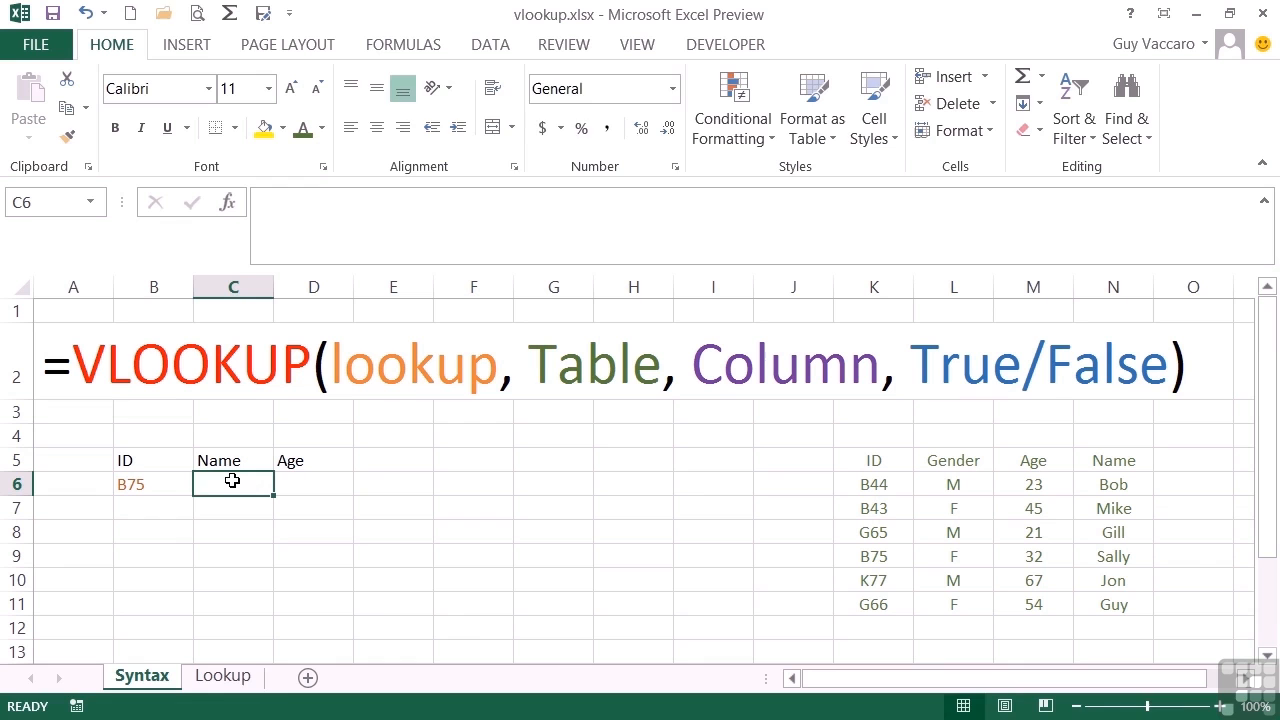
pyautogui.write('Sally')
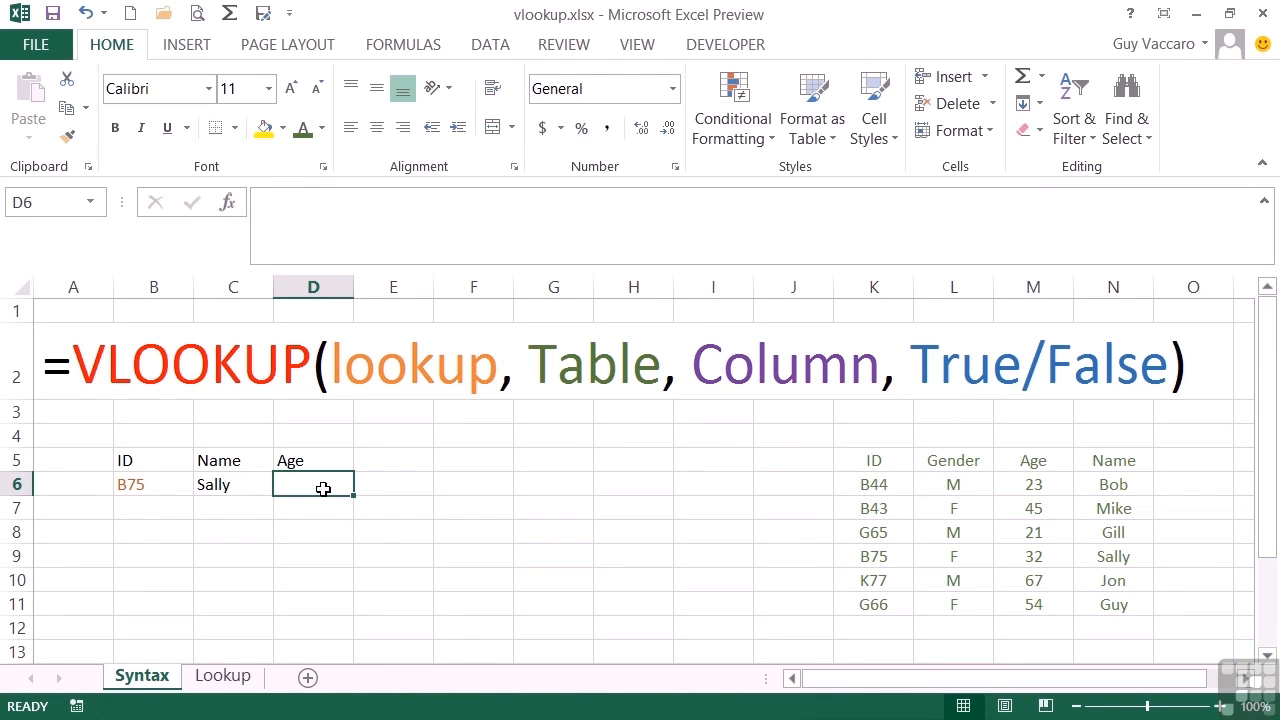
pyautogui.moveTo(182, 490)
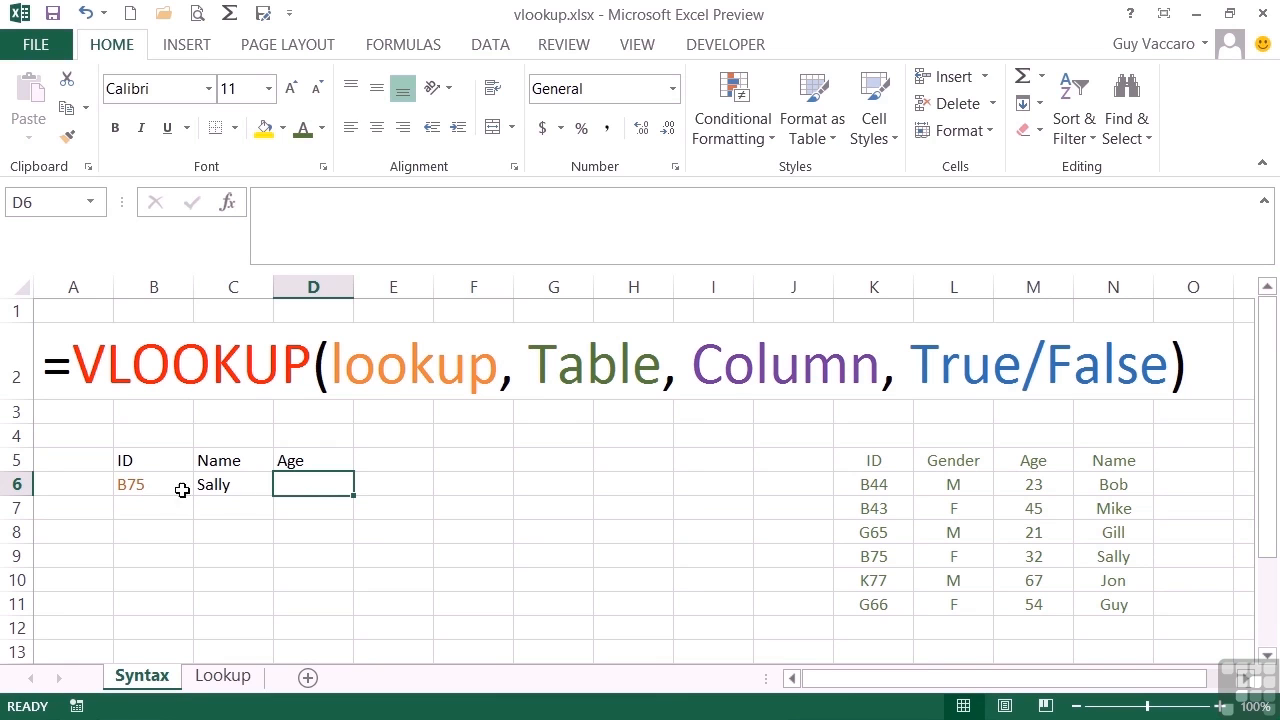
pyautogui.moveTo(872, 452)
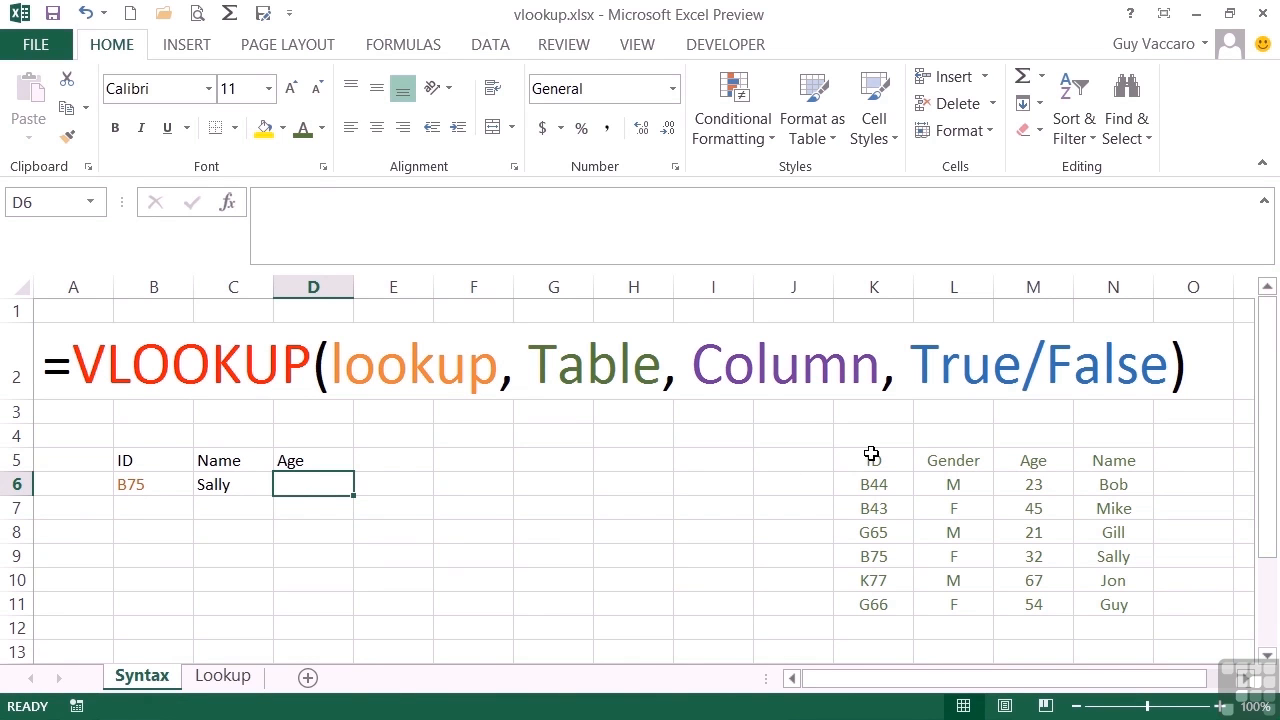
pyautogui.moveTo(880, 560)
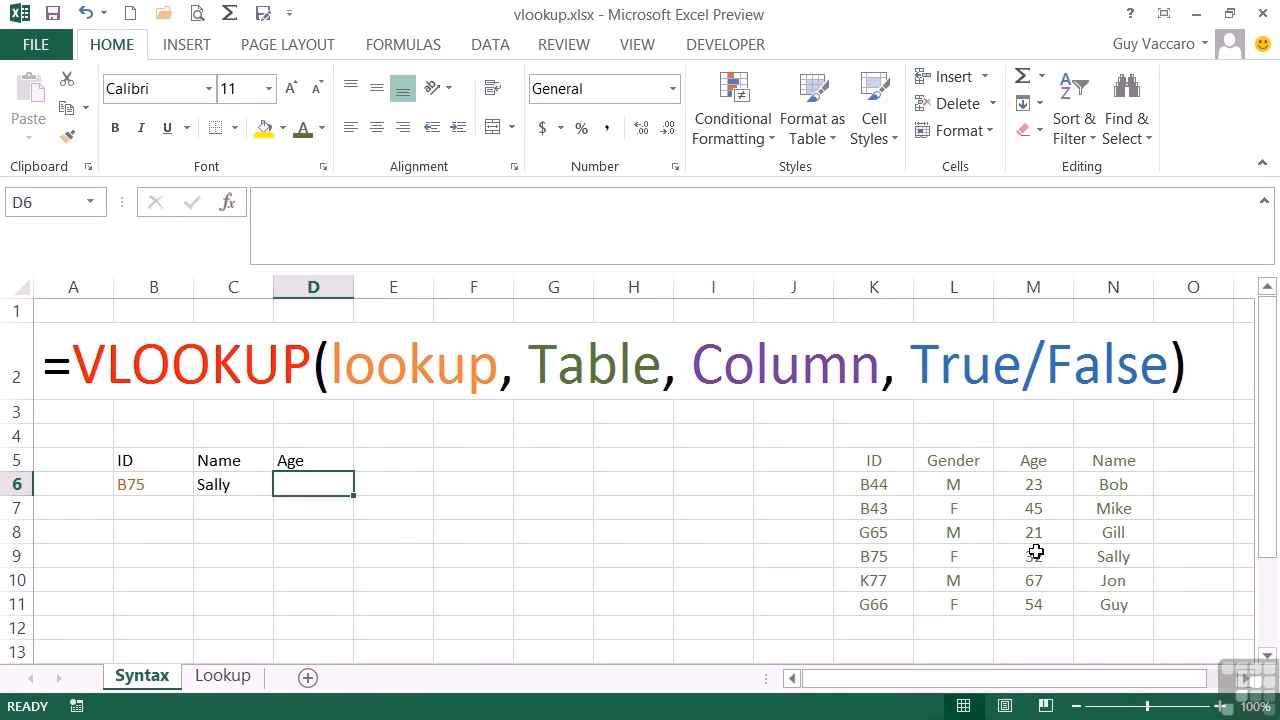
pyautogui.write('3')
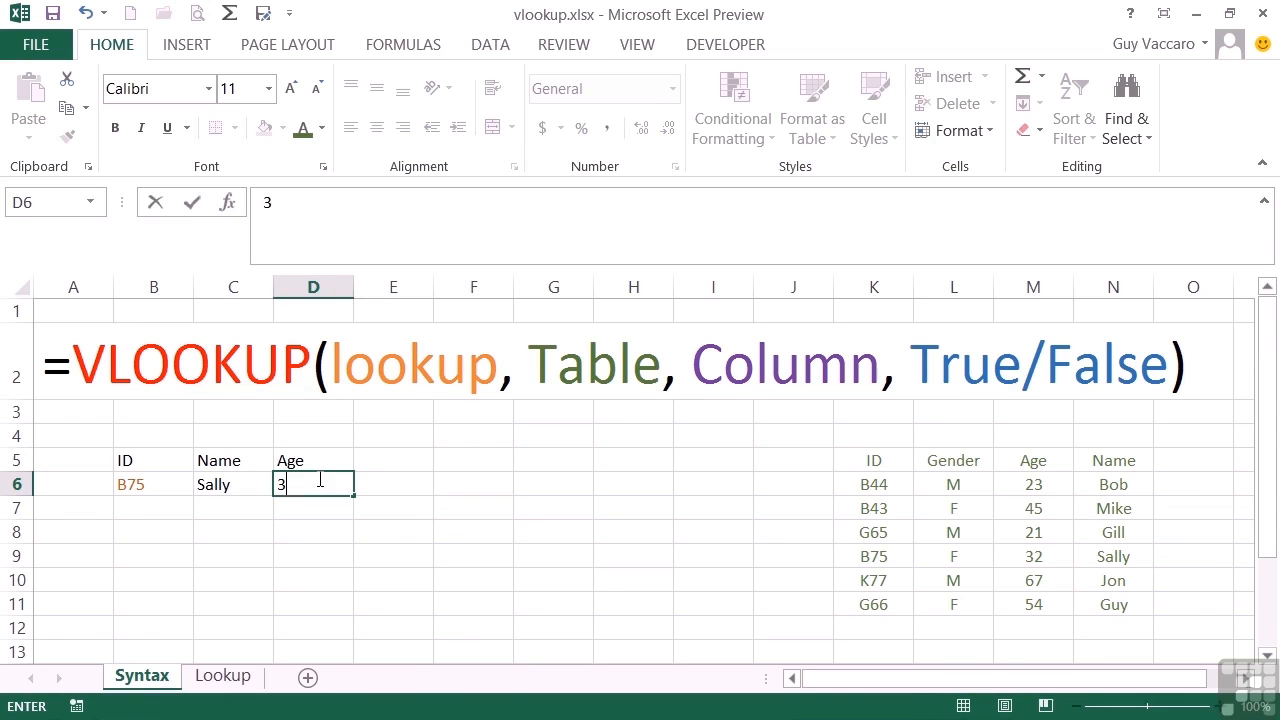
pyautogui.press('Tab')
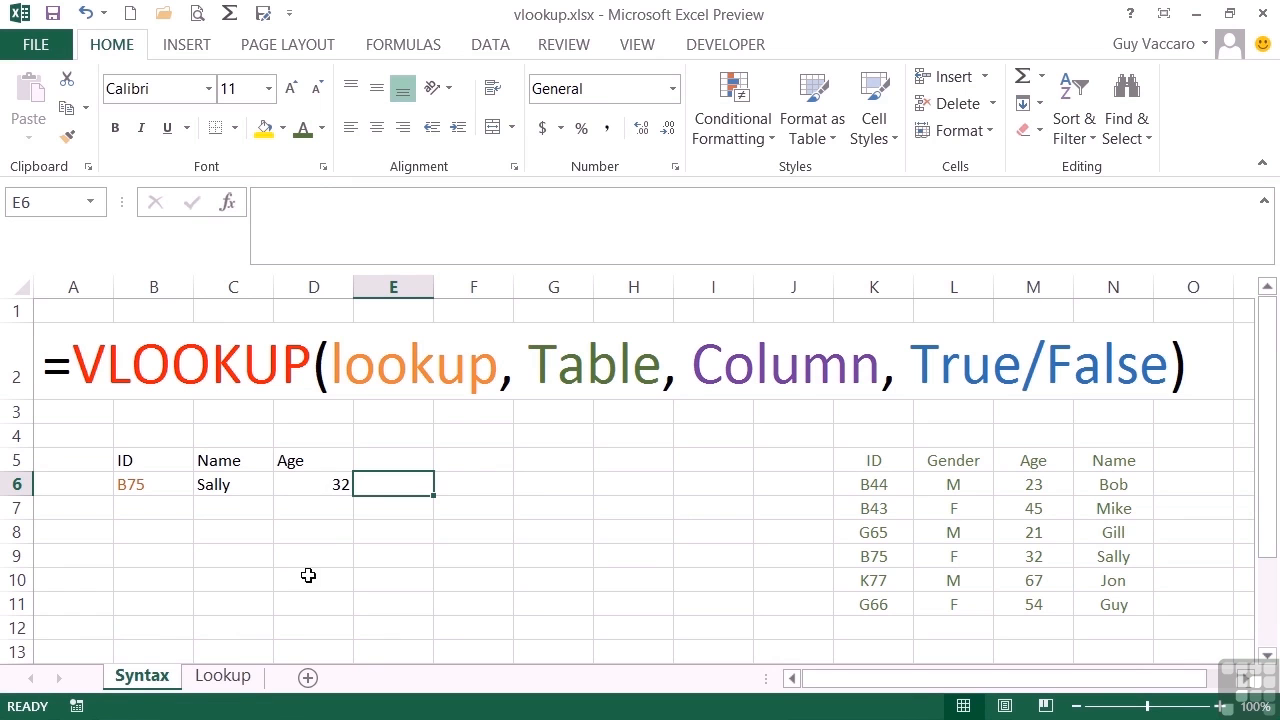
pyautogui.click(222, 676)
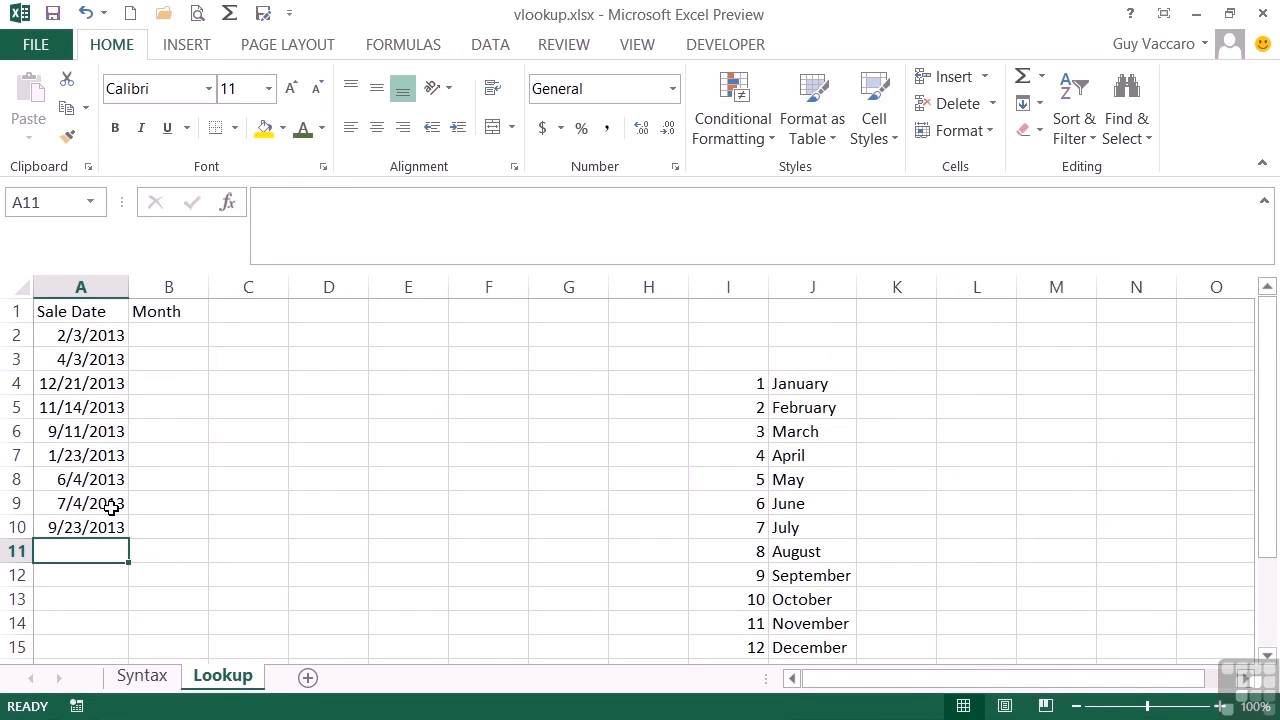
# Enter =MONTH(A2) in the first Month cell so it returns 2 for 2/3/2013.
pyautogui.click(168, 336)
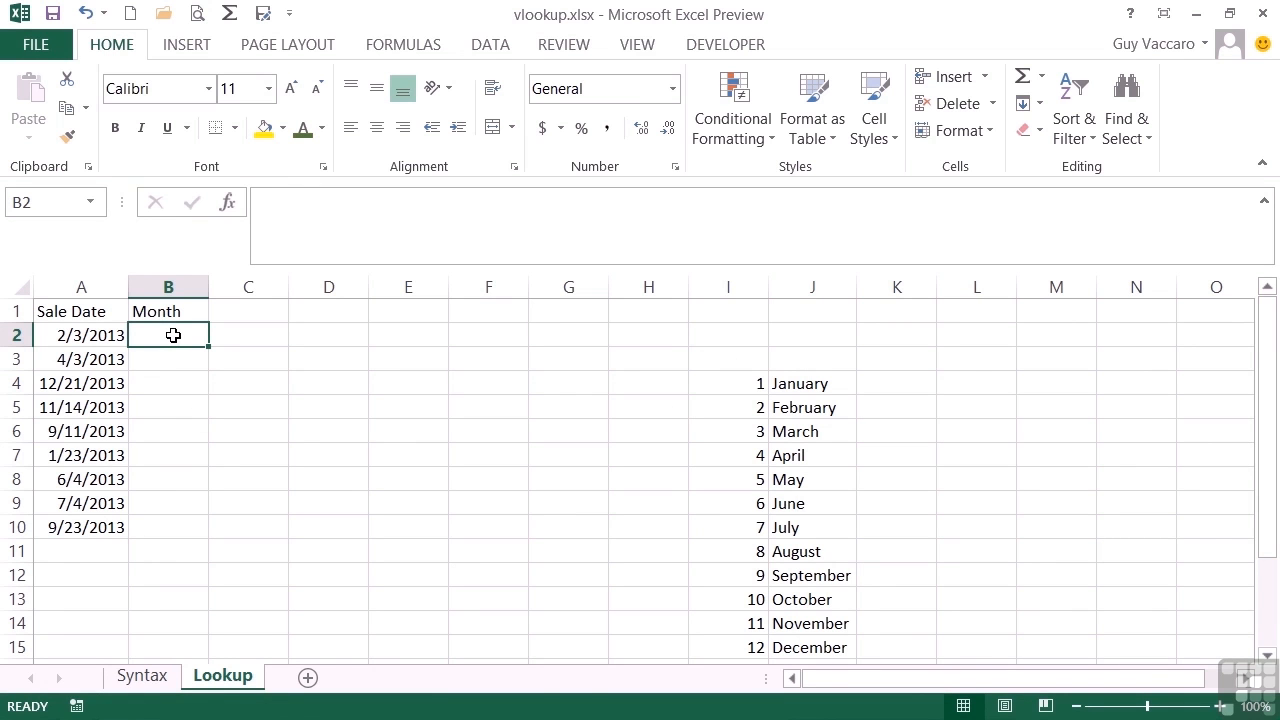
pyautogui.write('=month(')
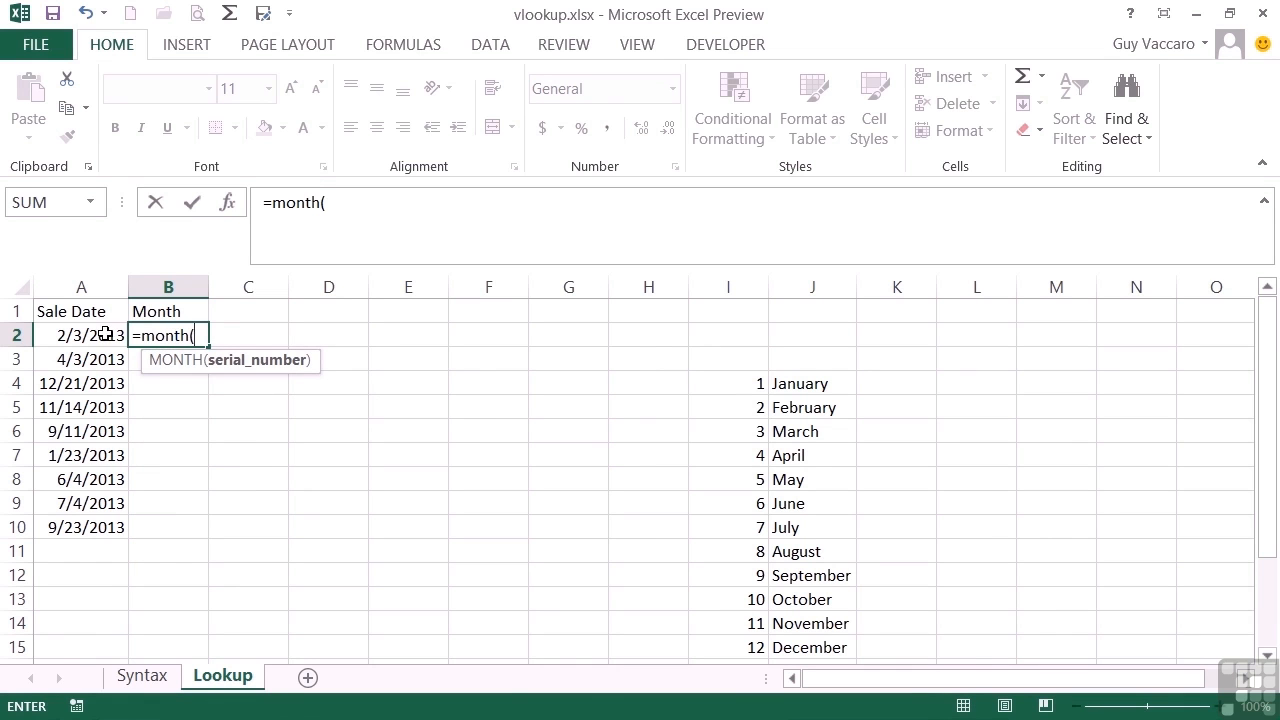
pyautogui.click(80, 336)
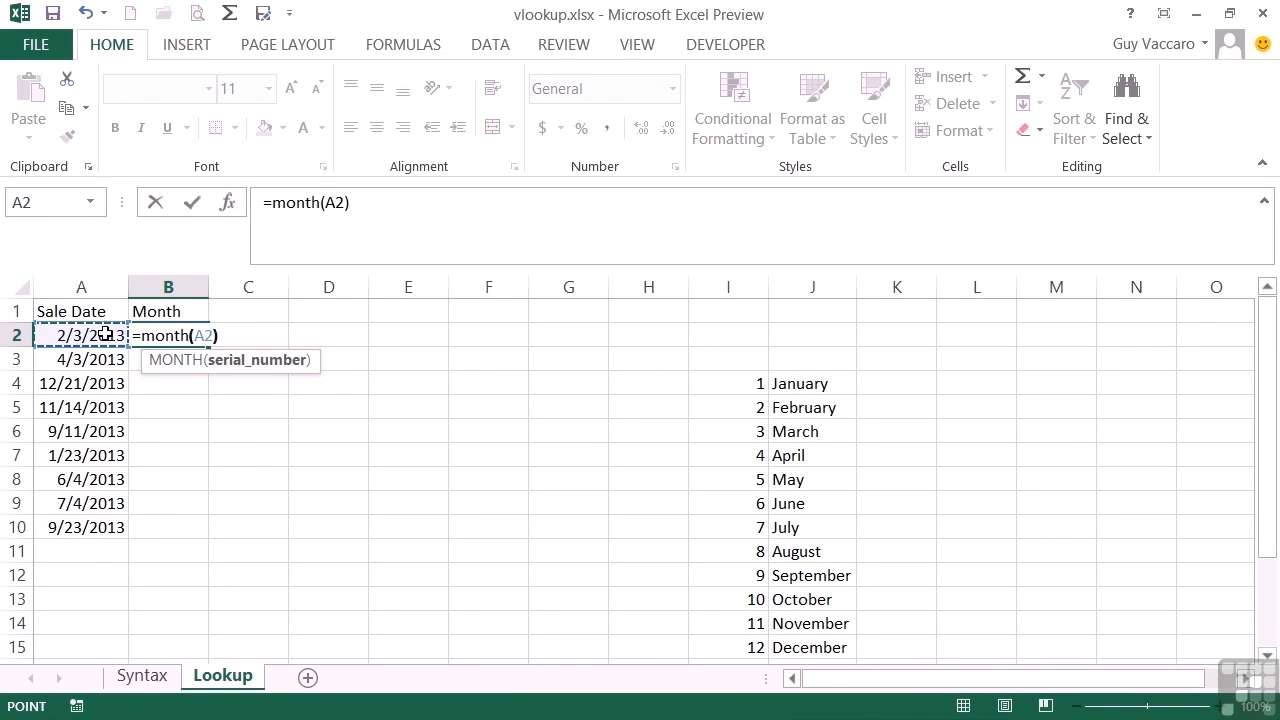
pyautogui.press('Enter')
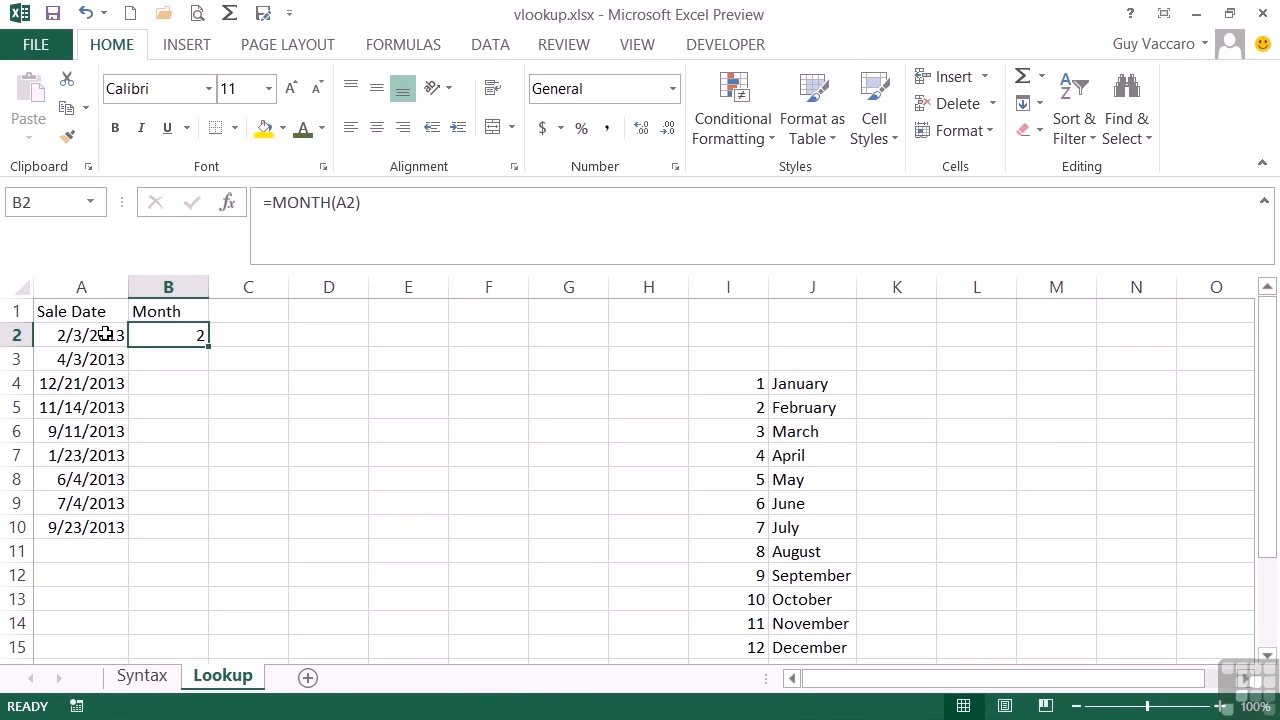
pyautogui.moveTo(156, 342)
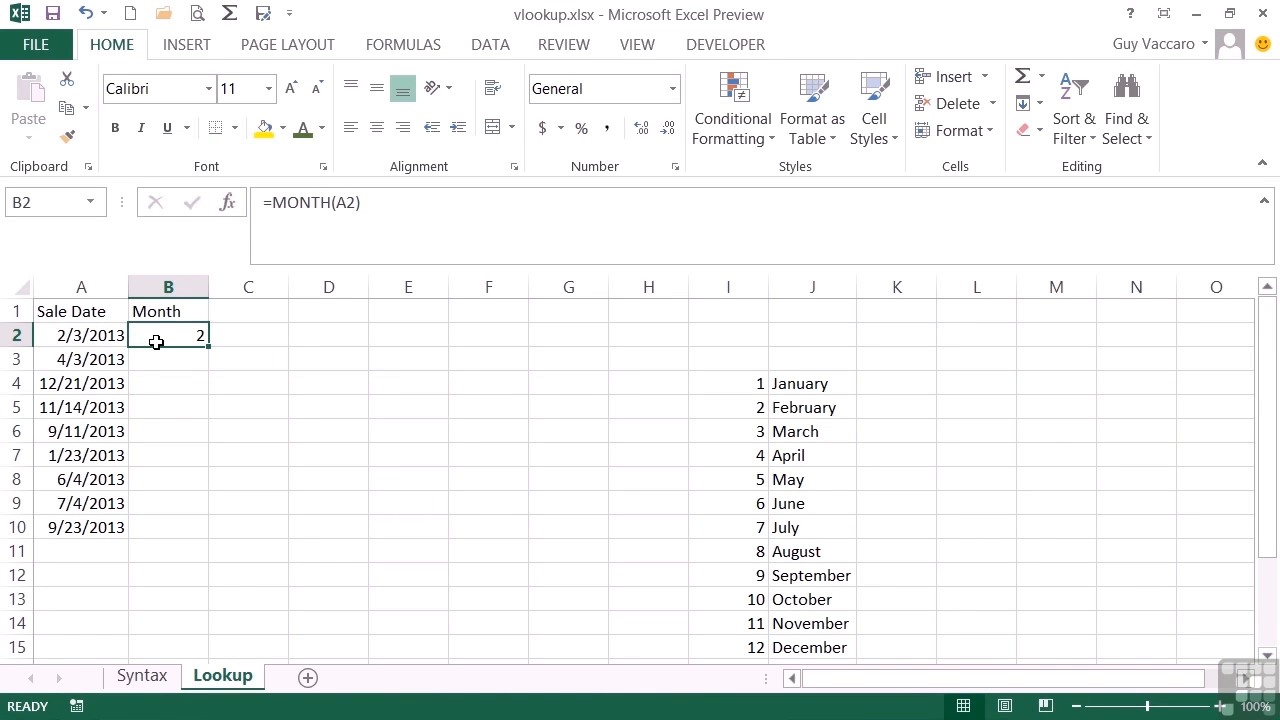
pyautogui.moveTo(184, 336)
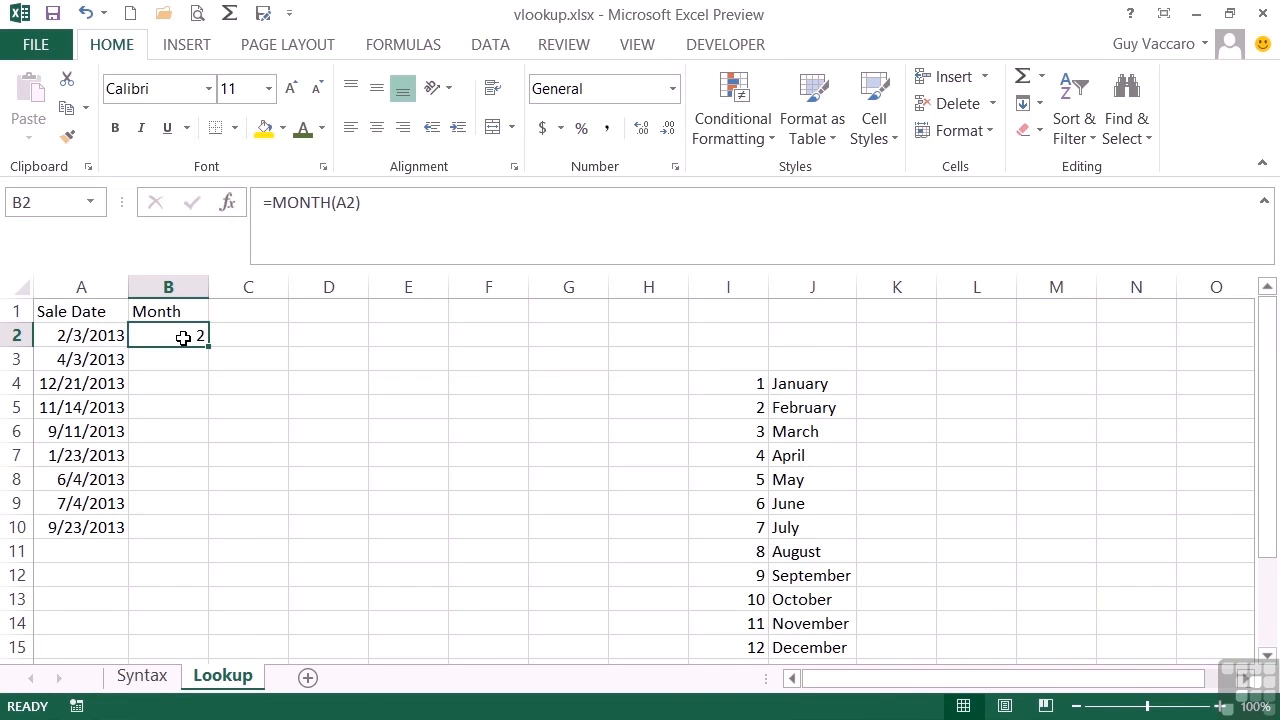
pyautogui.moveTo(522, 456)
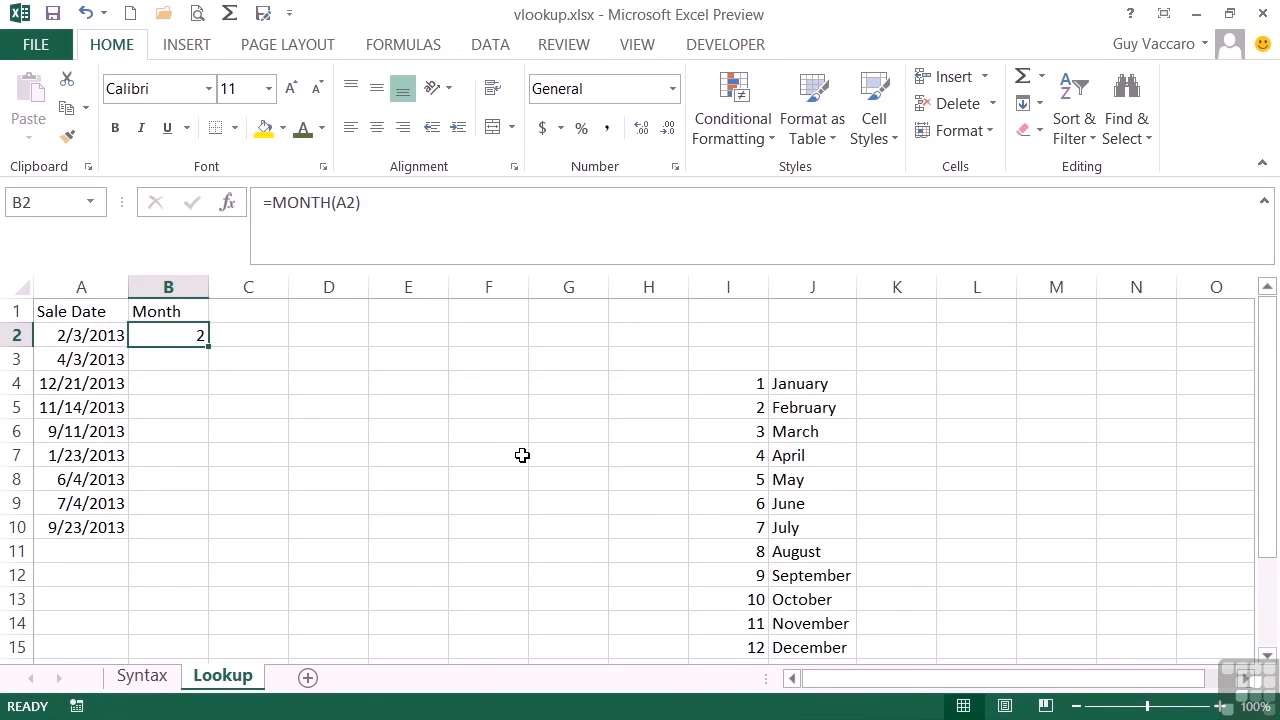
pyautogui.moveTo(720, 448)
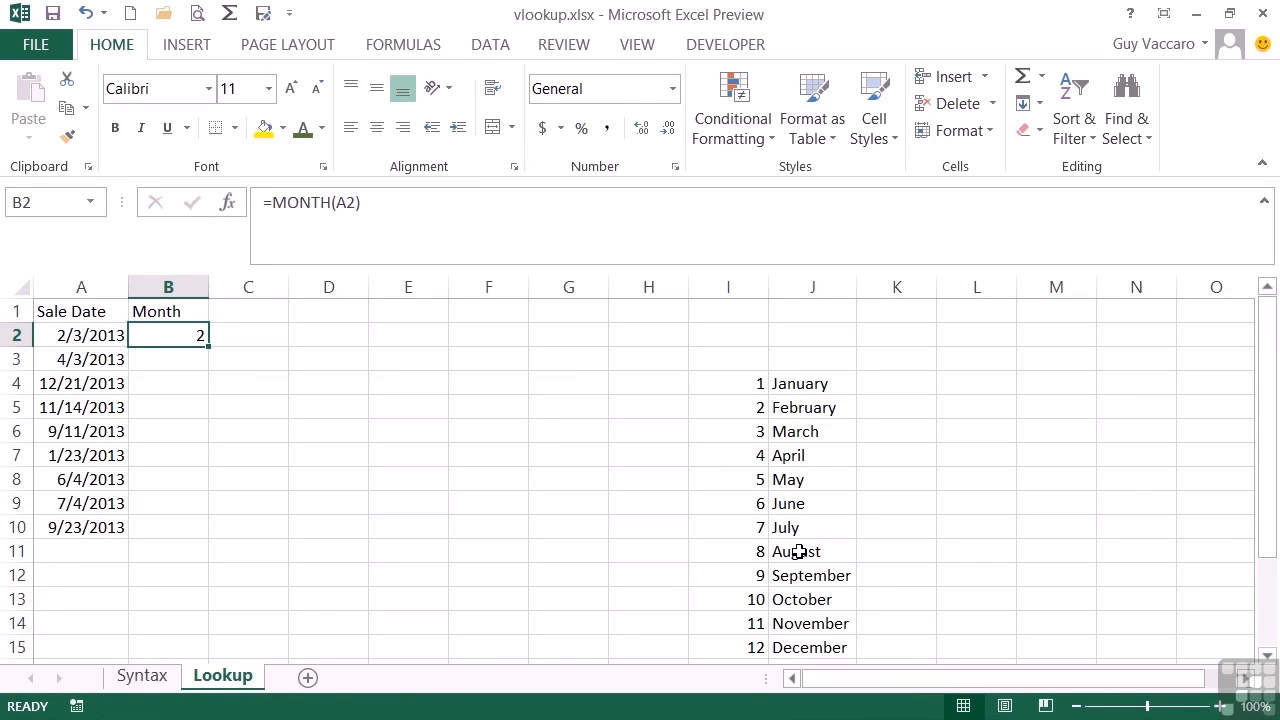
pyautogui.moveTo(168, 338)
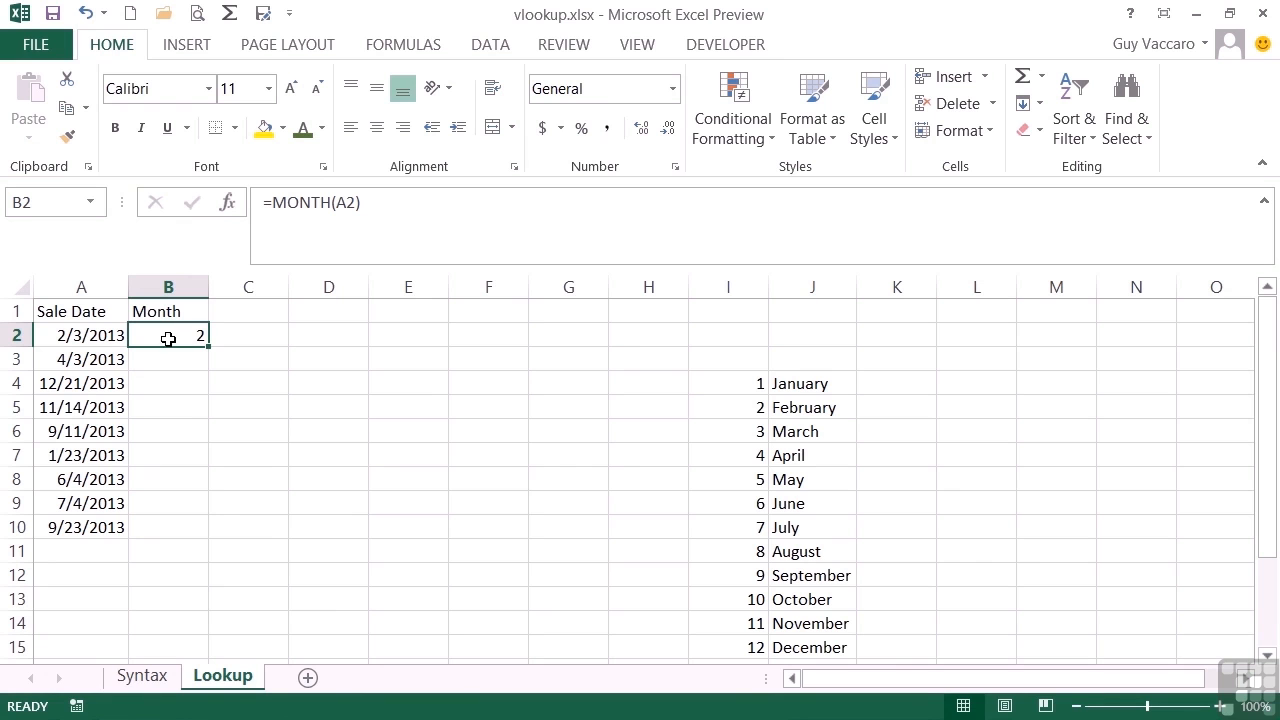
pyautogui.moveTo(192, 348)
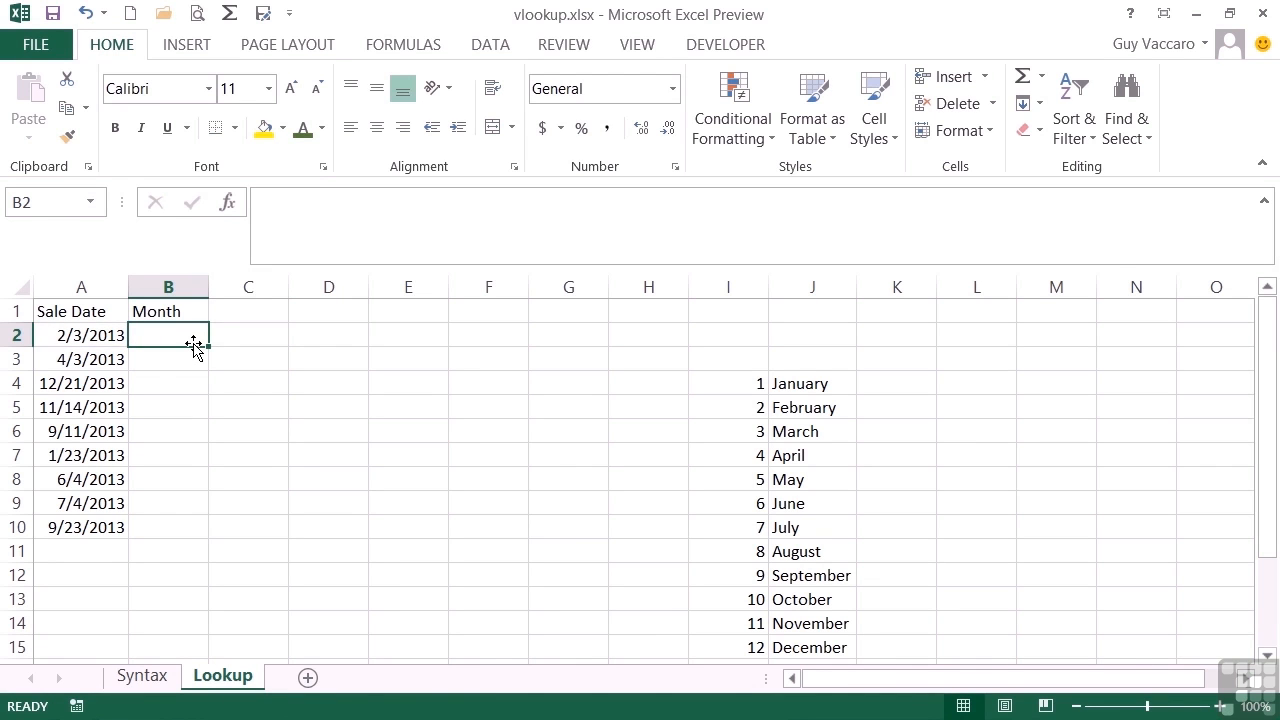
# Start a VLOOKUP in B2 using MONTH(A2) of the first sale date as the lookup value.
pyautogui.write('=v')
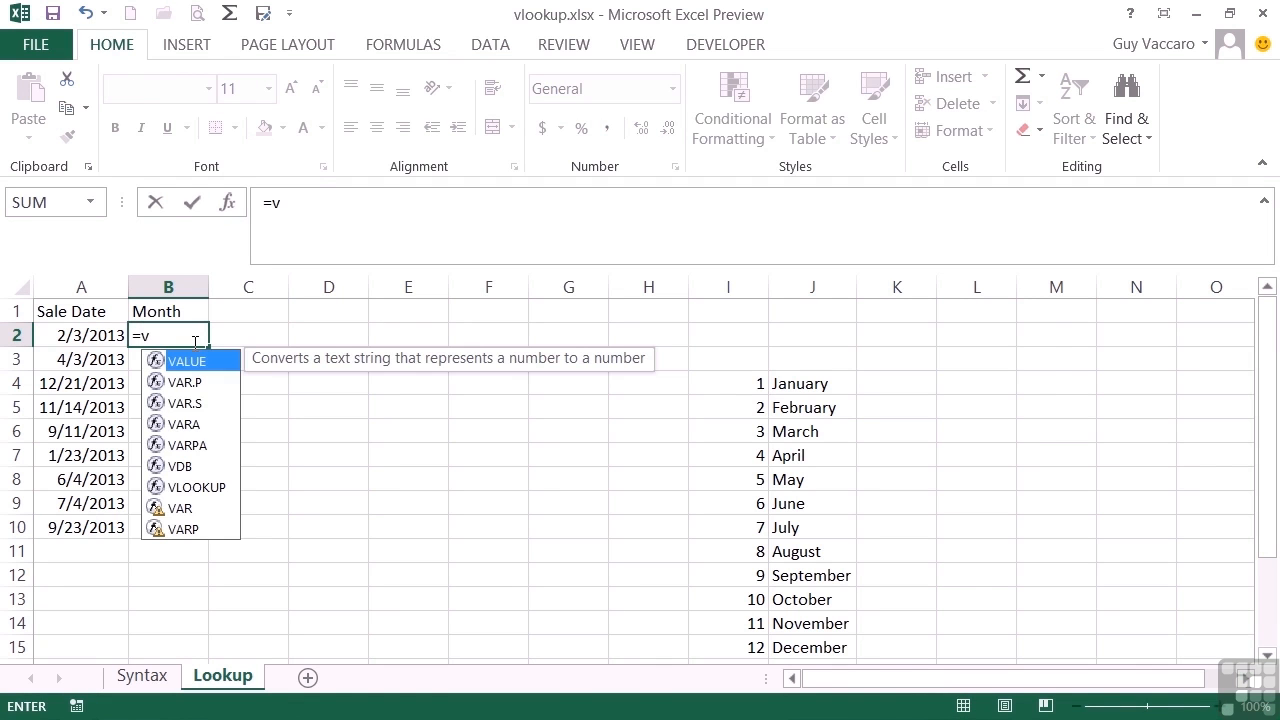
pyautogui.write('lookup(')
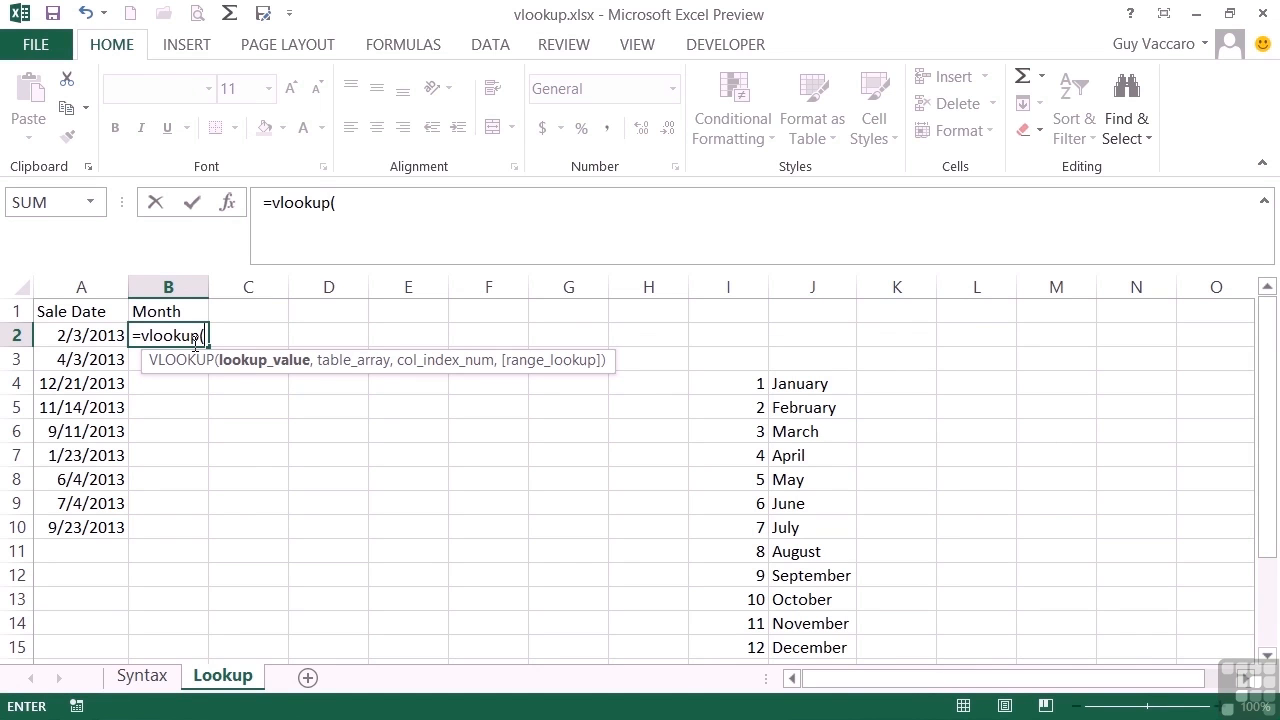
pyautogui.write('mon')
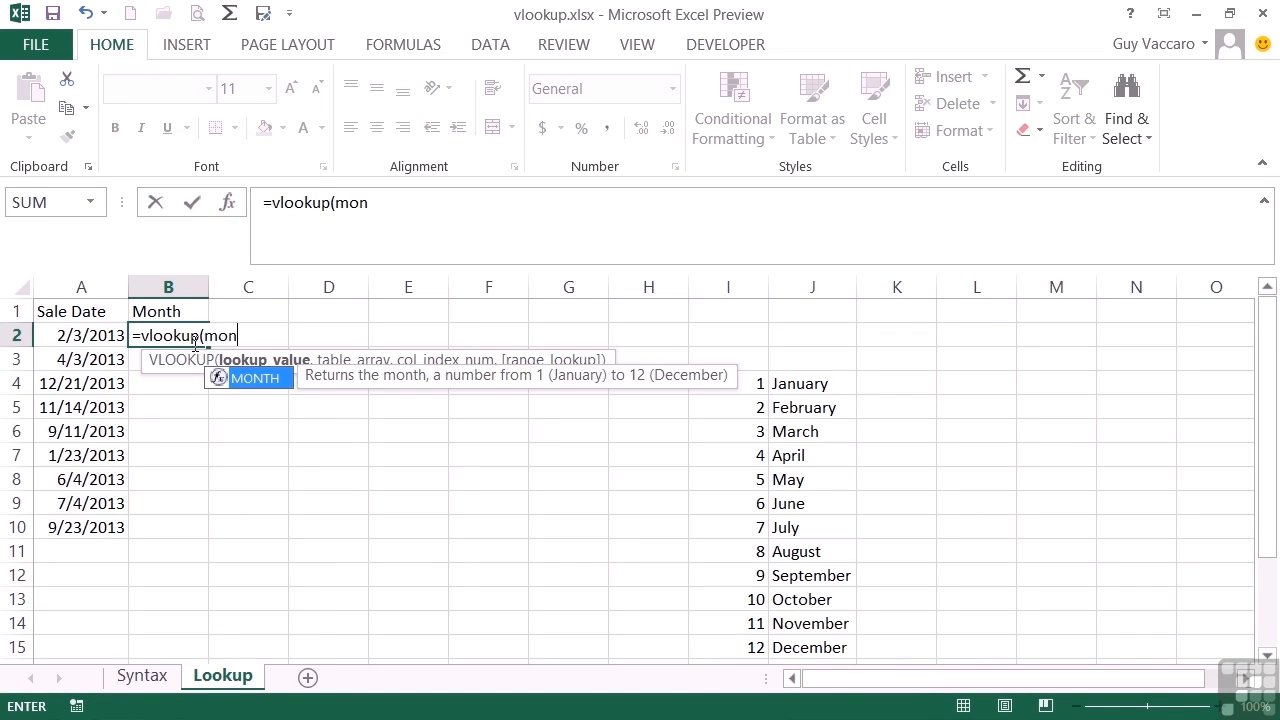
pyautogui.click(80, 336)
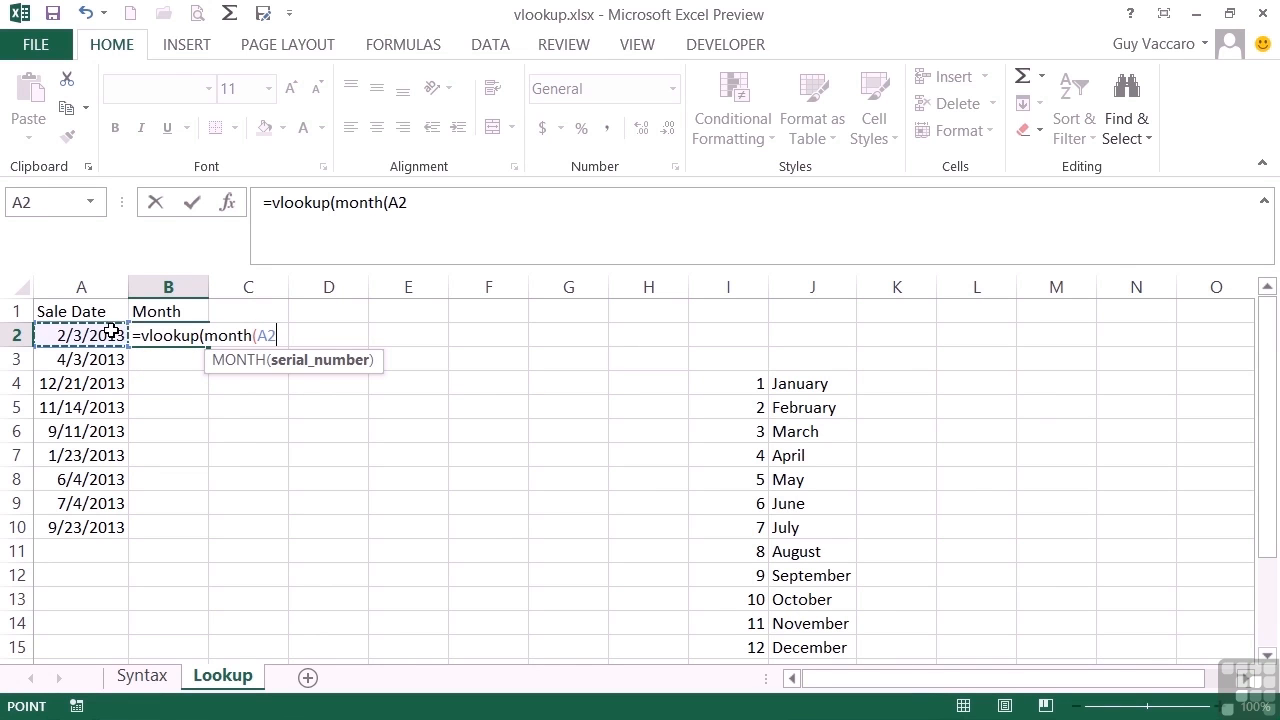
pyautogui.write(')')
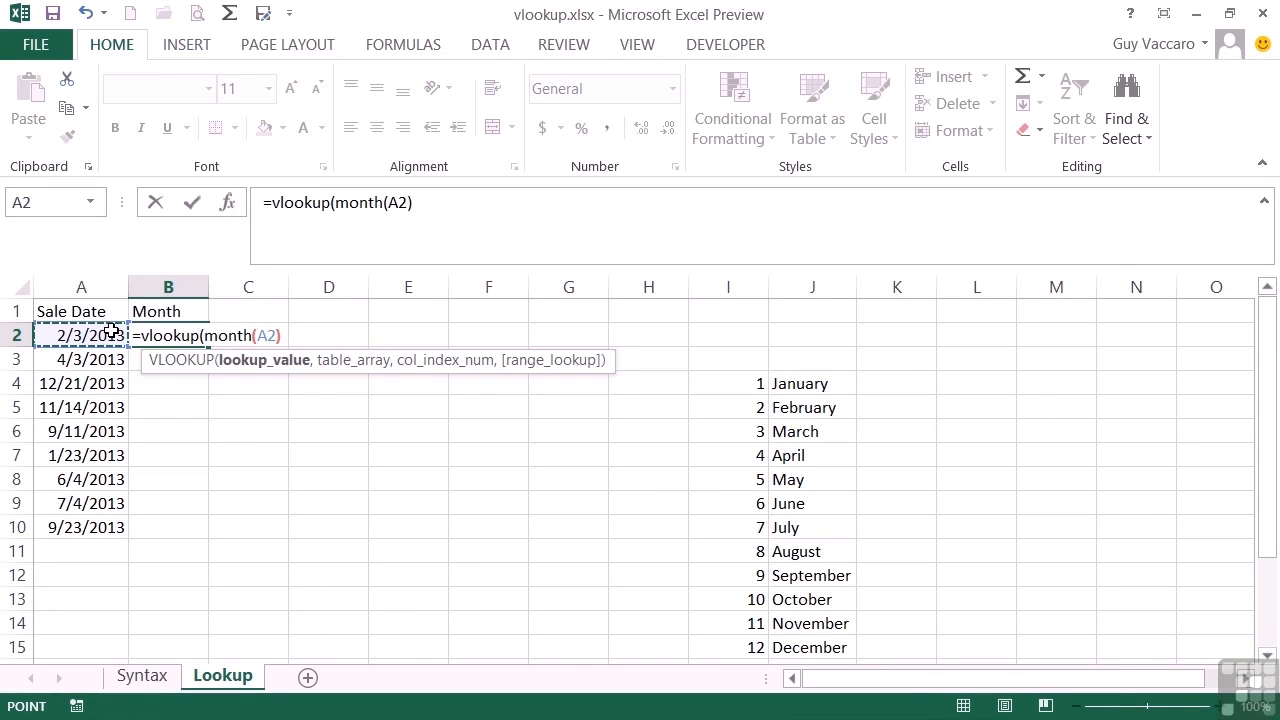
pyautogui.write(',')
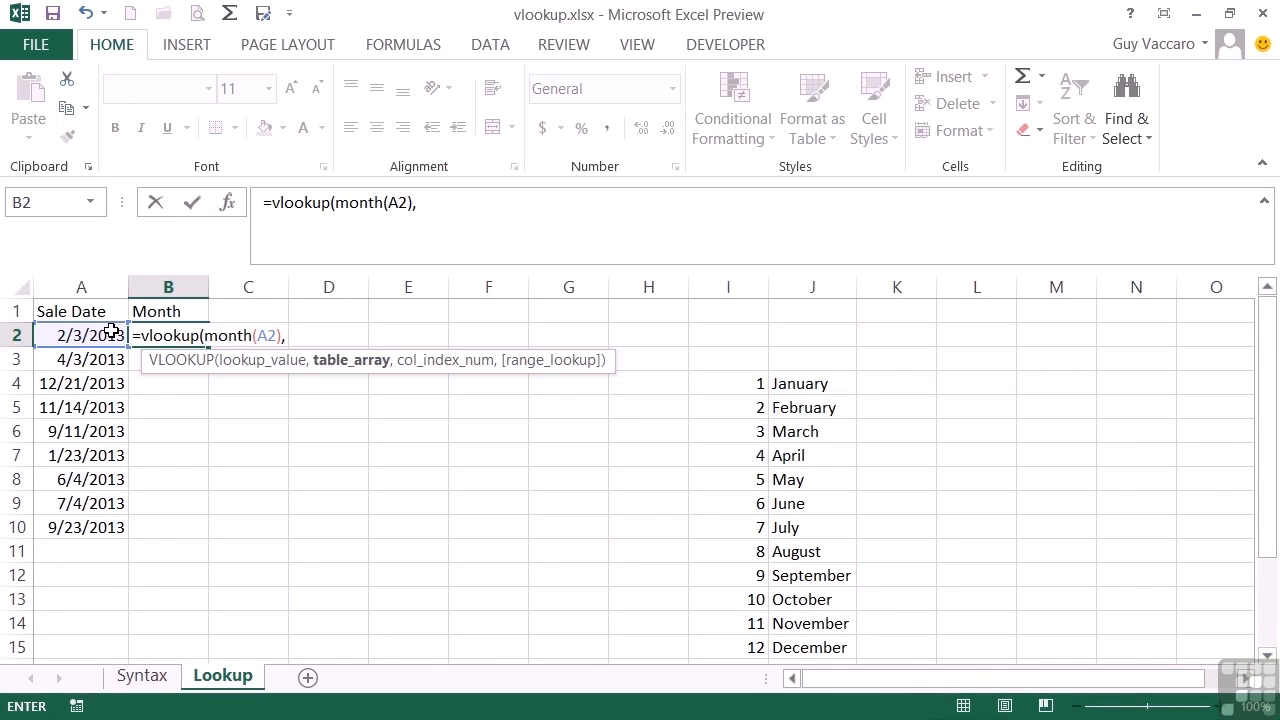
pyautogui.moveTo(644, 420)
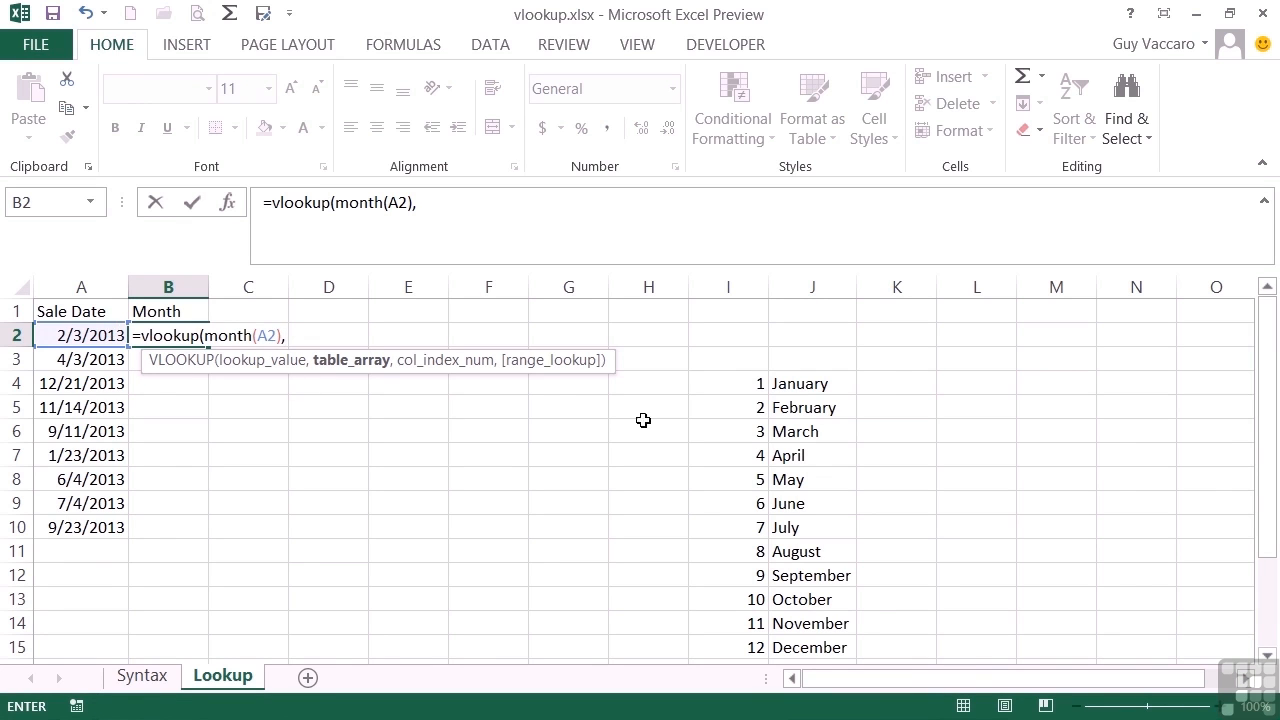
# Use the numbered month list as the table, column 2, so B2 returns February.
pyautogui.moveTo(728, 384); pyautogui.dragTo(810, 648)
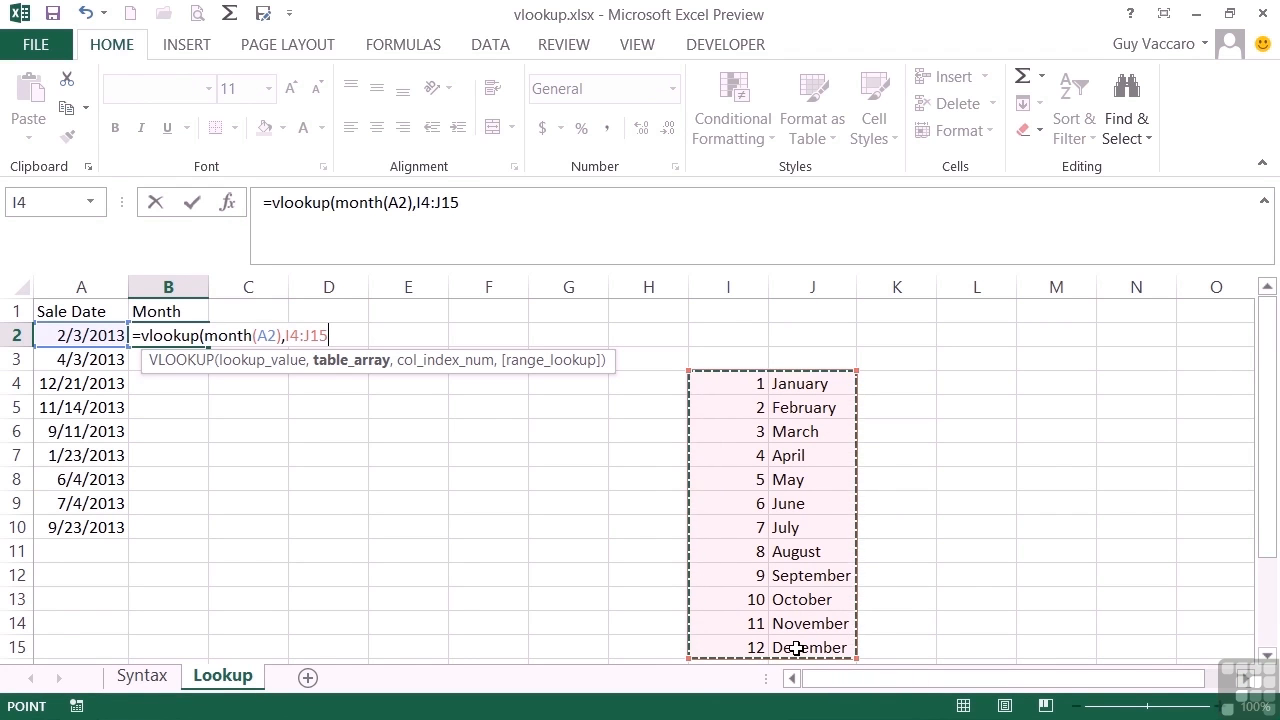
pyautogui.write(',')
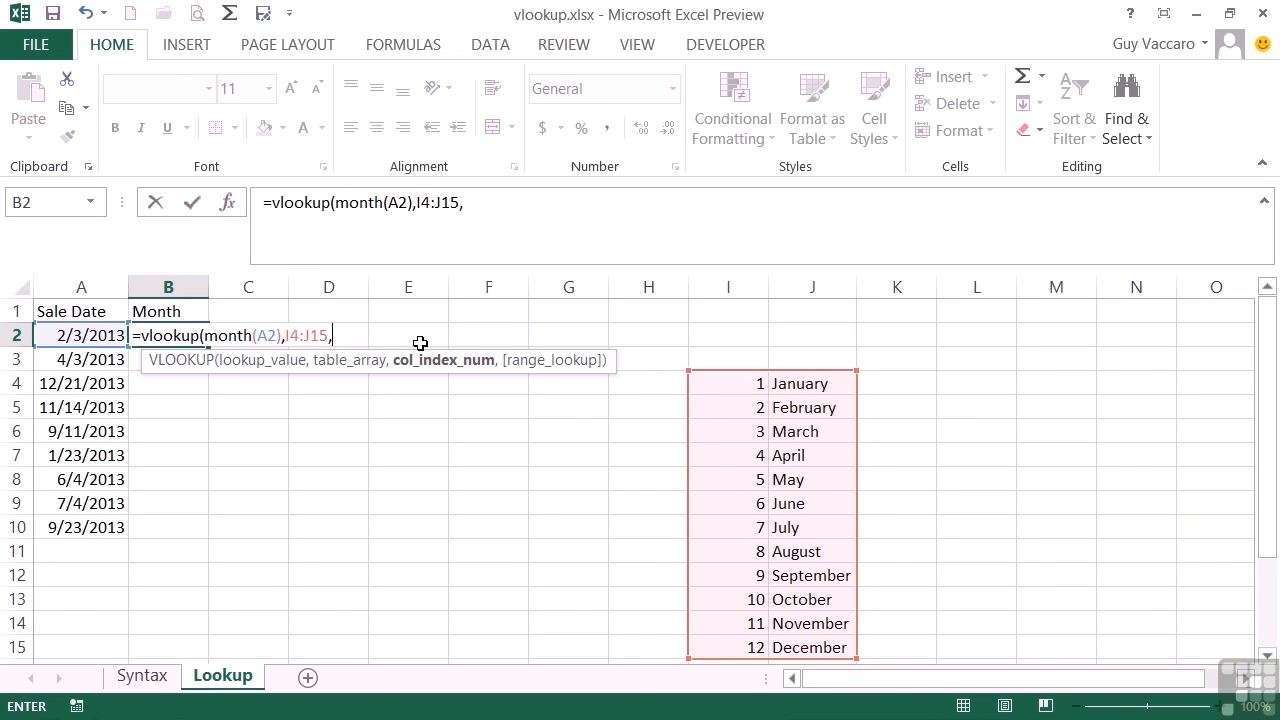
pyautogui.write('2,')
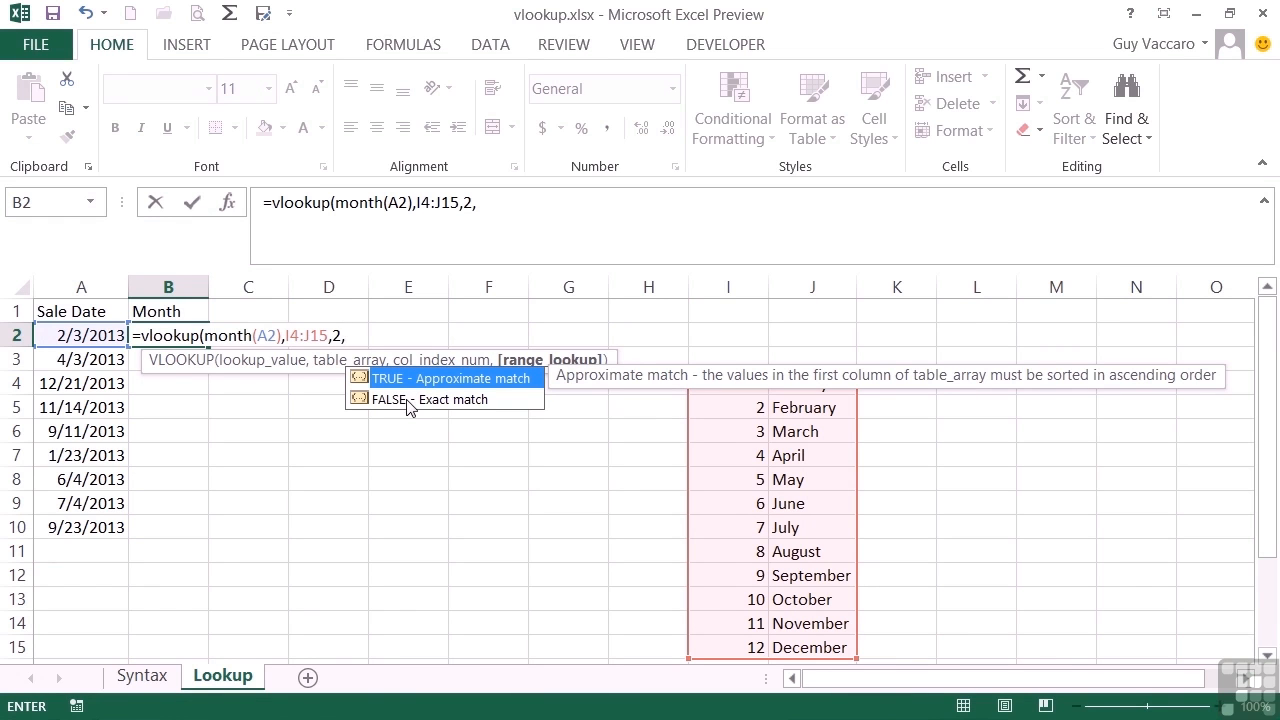
pyautogui.moveTo(408, 400)
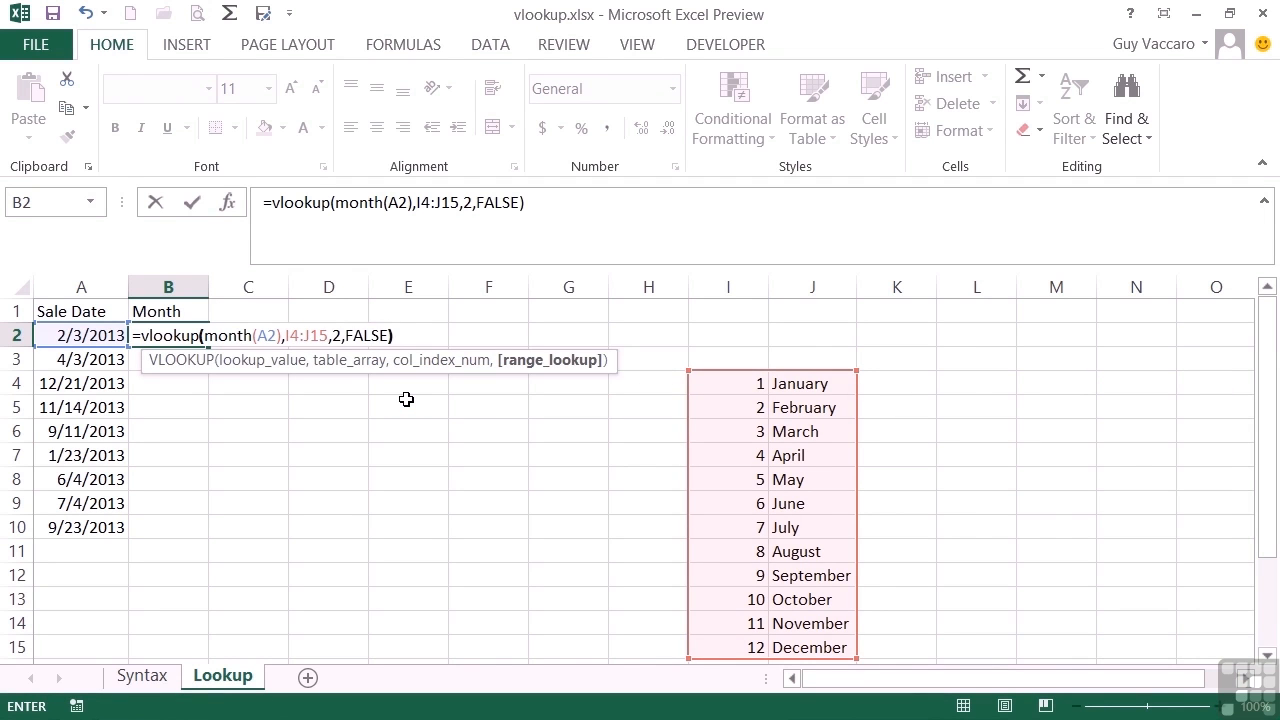
pyautogui.press('Enter')
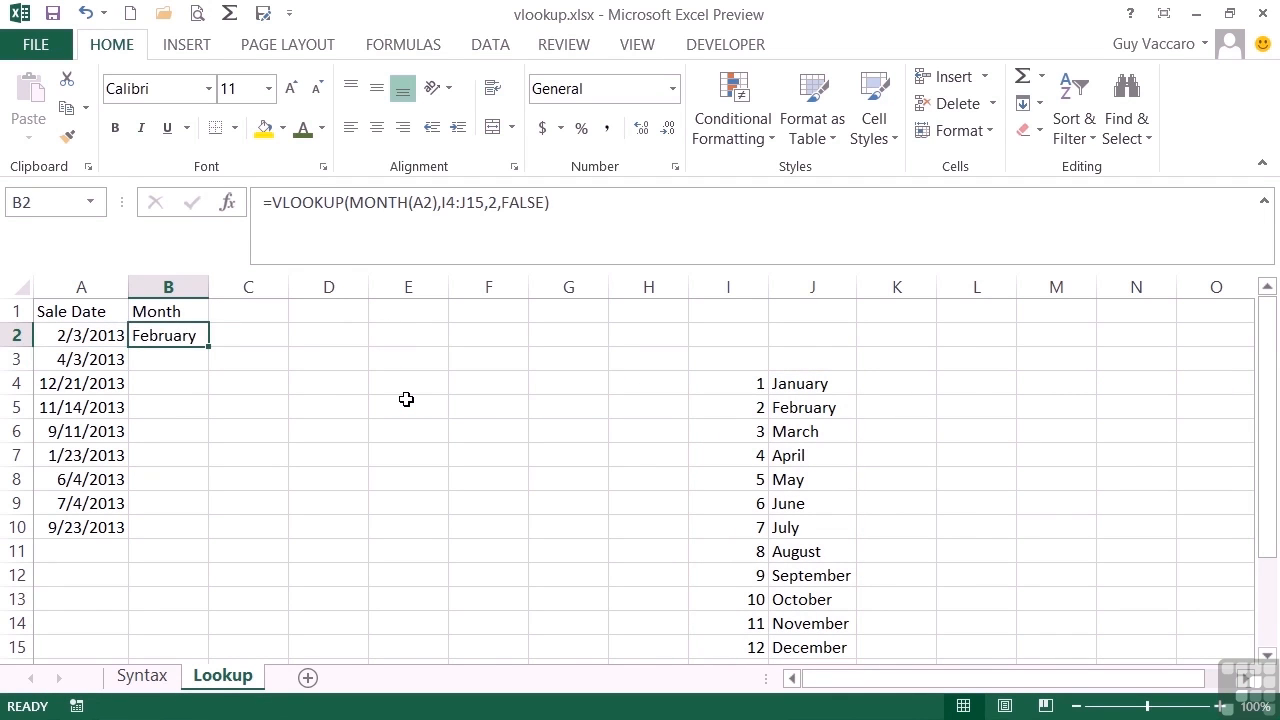
pyautogui.moveTo(258, 380)
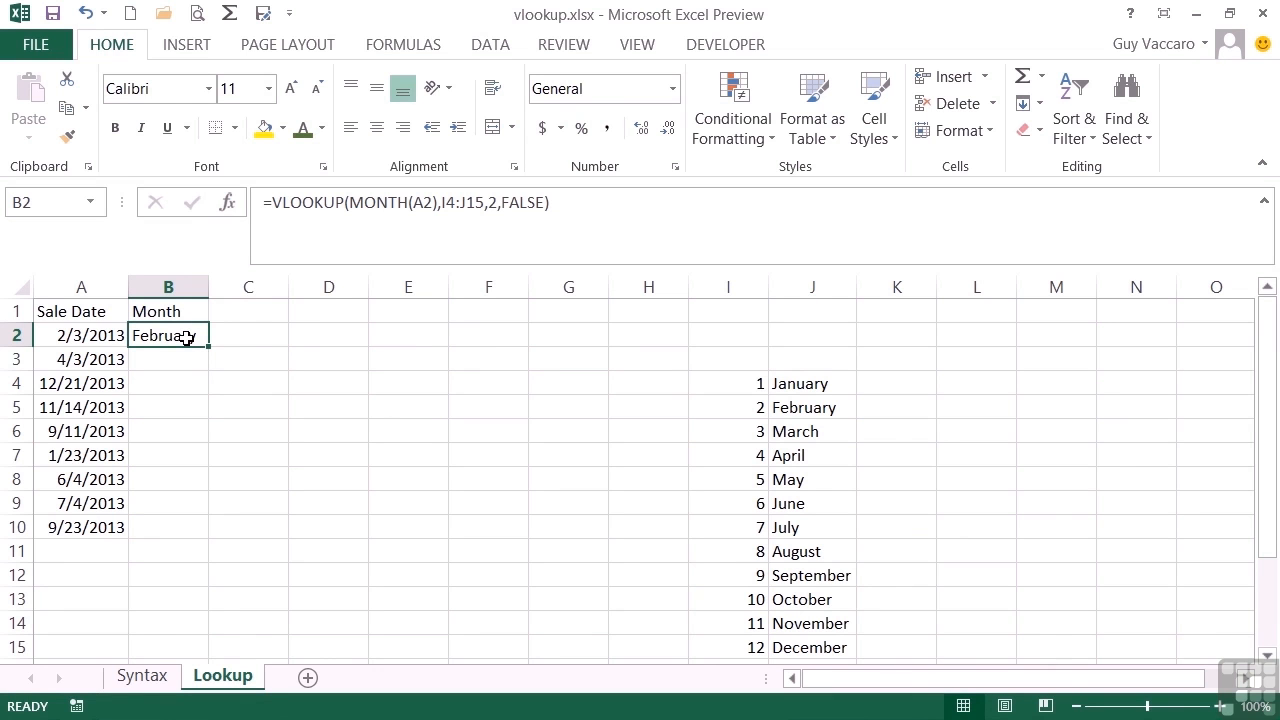
# Make the month list reference absolute with F4 and fill every Month cell with its month name.
pyautogui.doubleClick(168, 336)
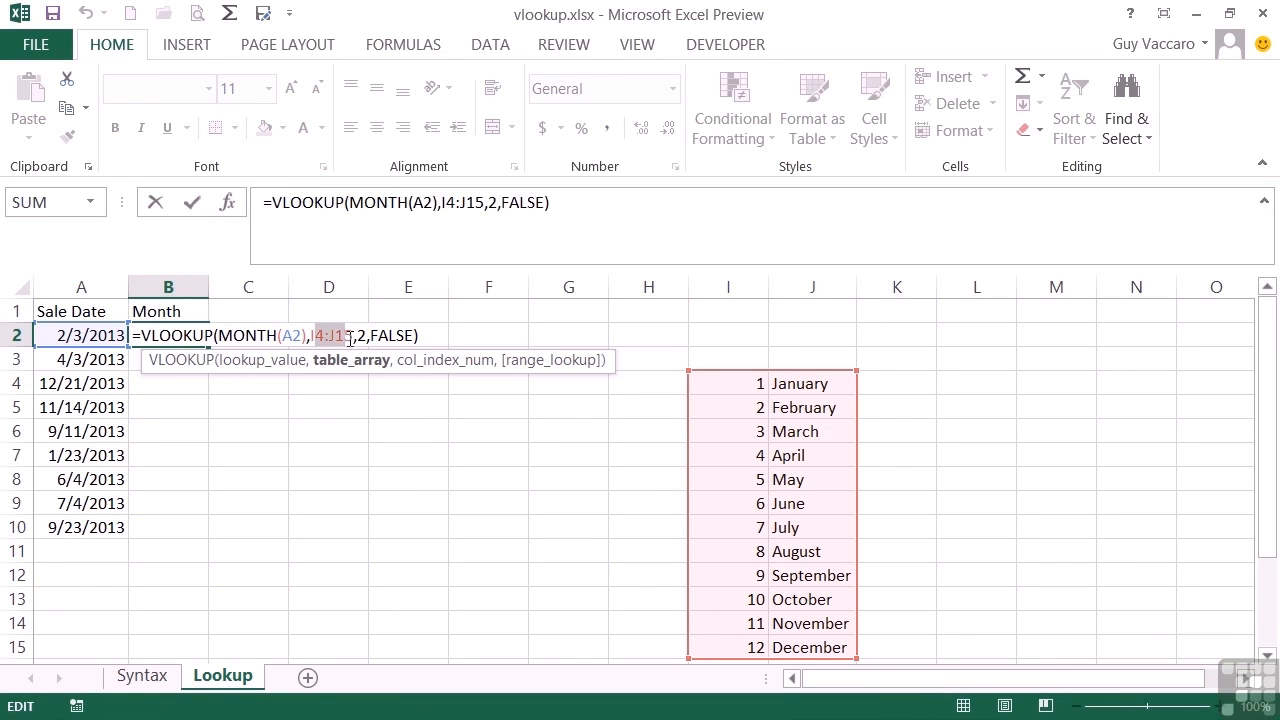
pyautogui.press('F4')
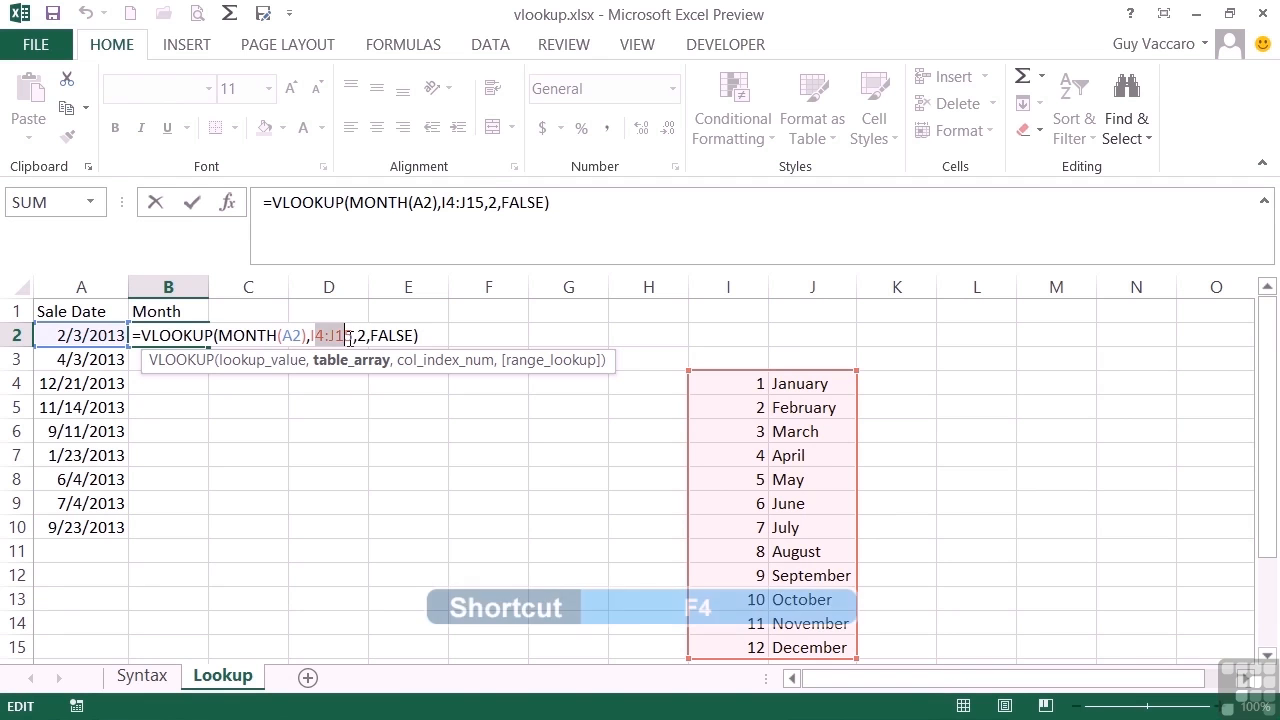
pyautogui.press('F4')
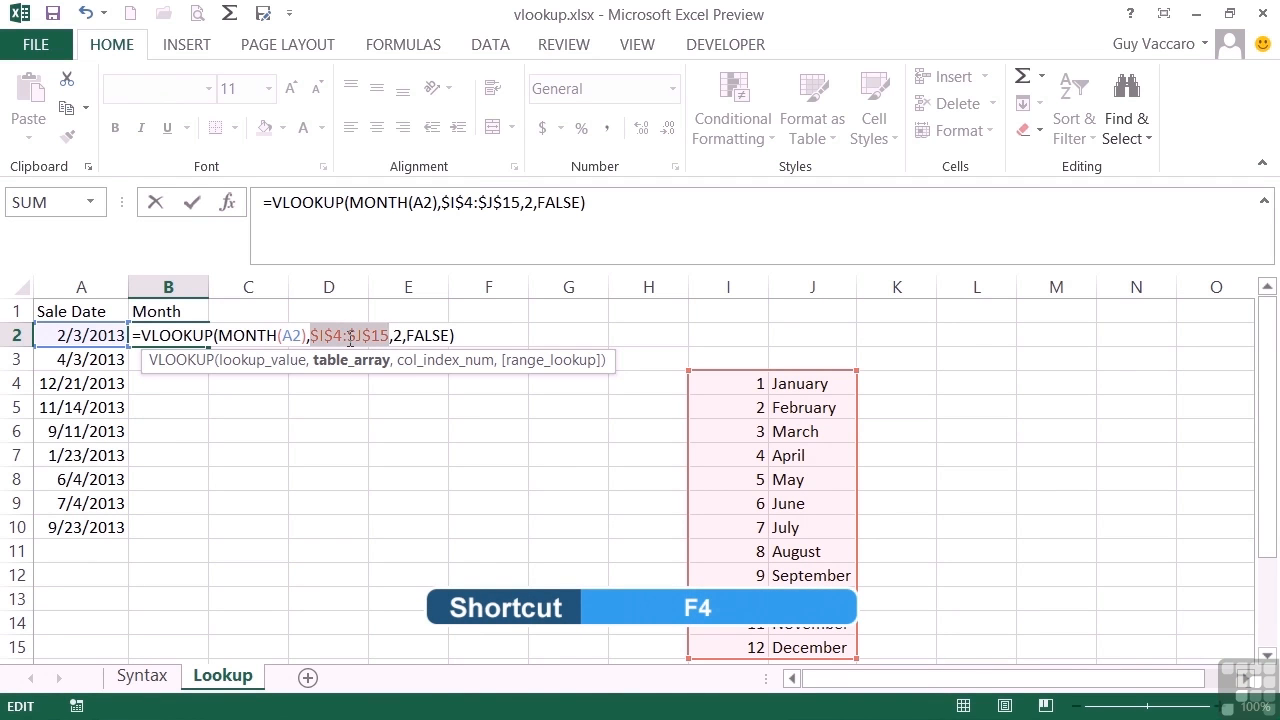
pyautogui.press('Enter')
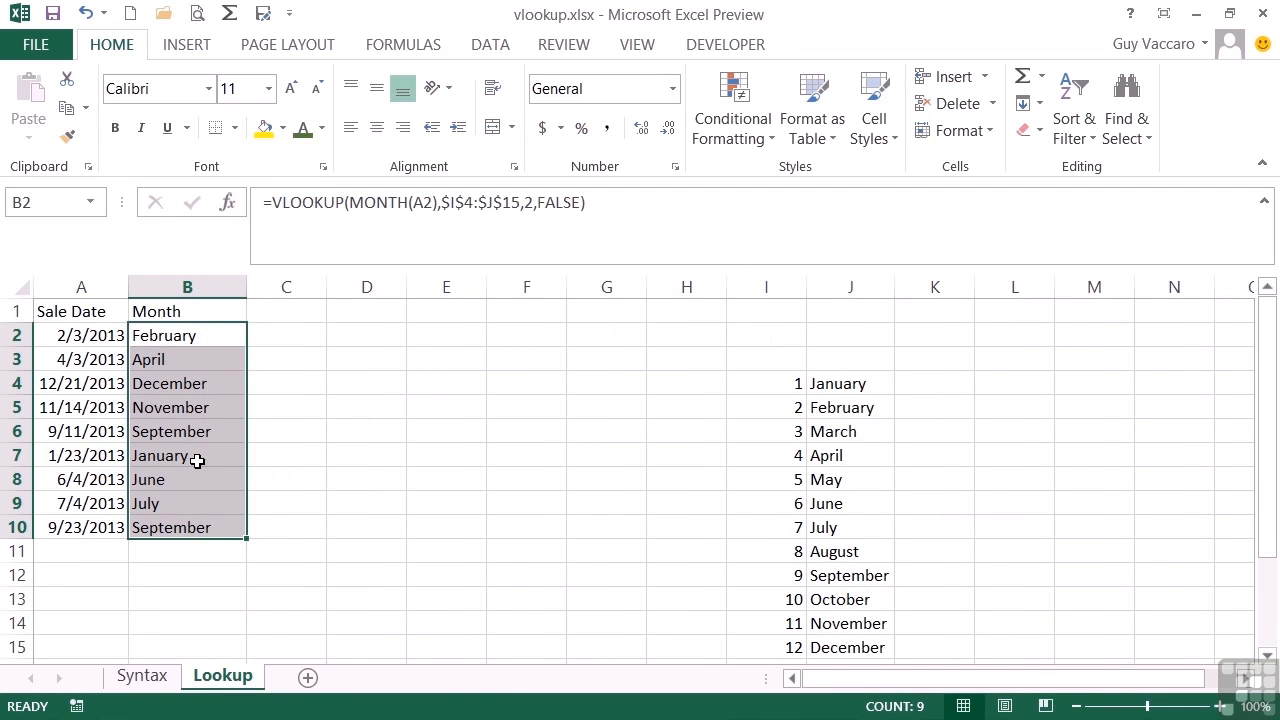
pyautogui.doubleClick(186, 456)
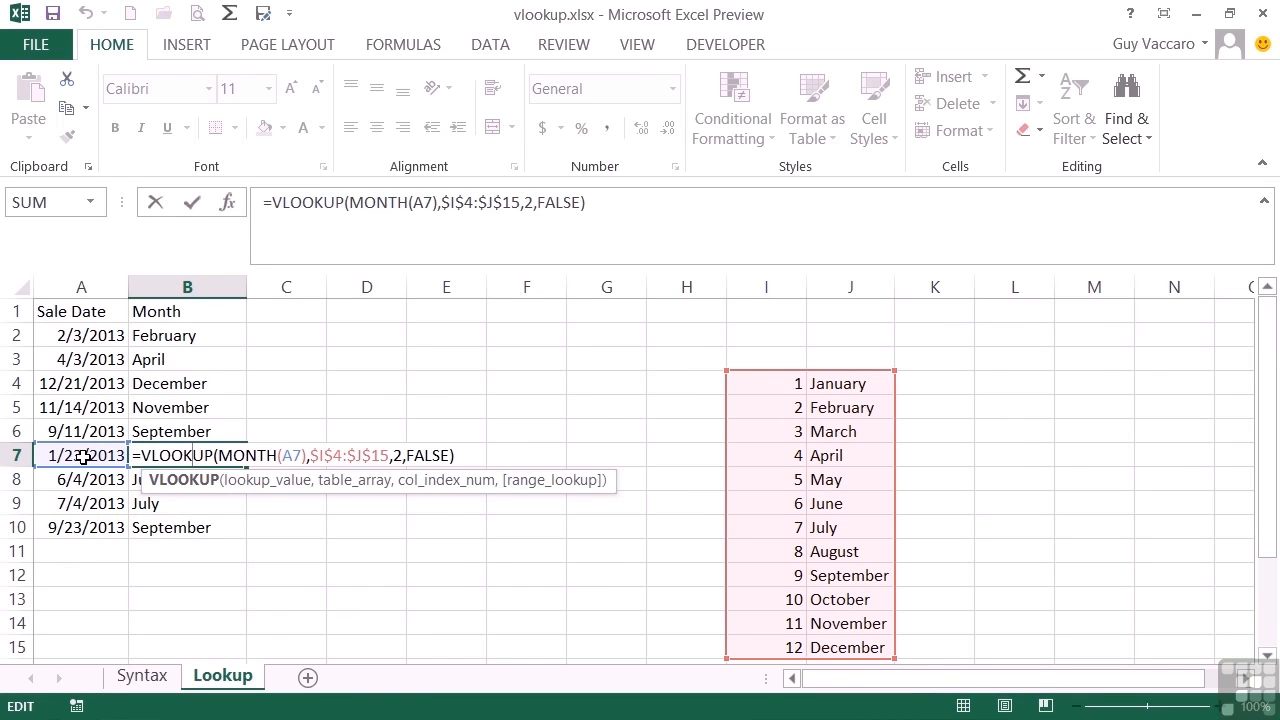
pyautogui.moveTo(748, 380)
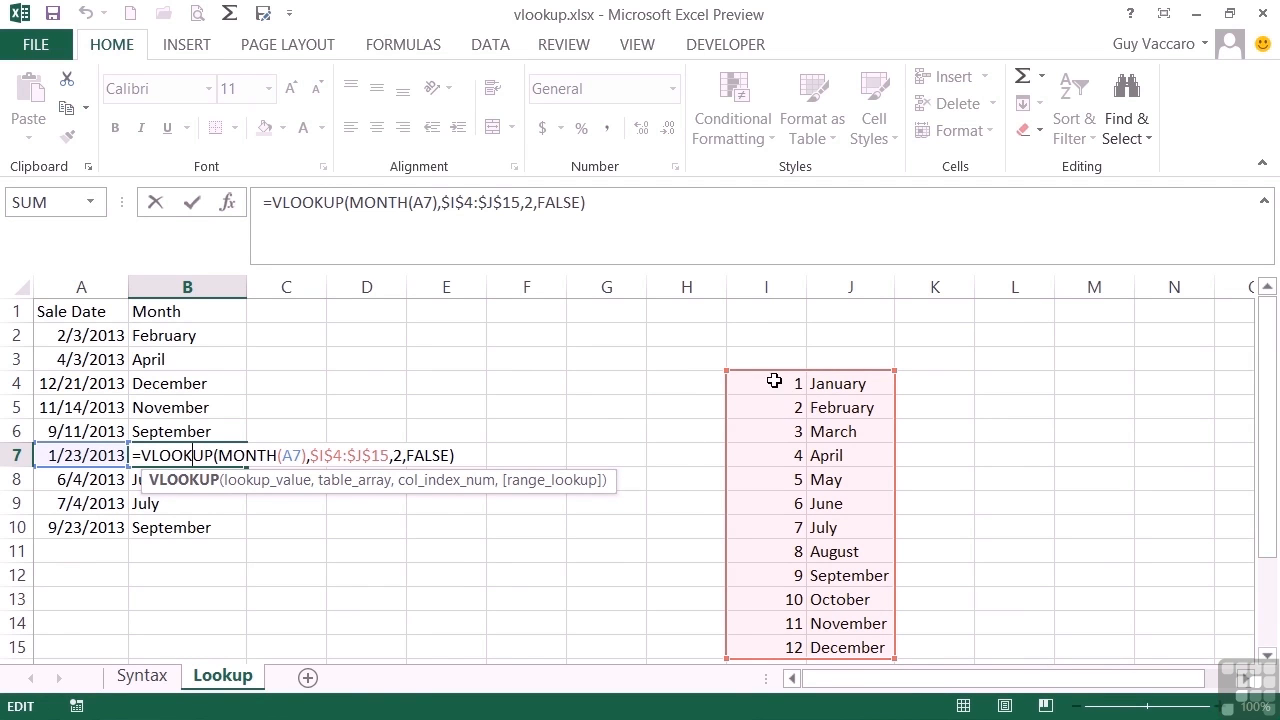
pyautogui.moveTo(866, 386)
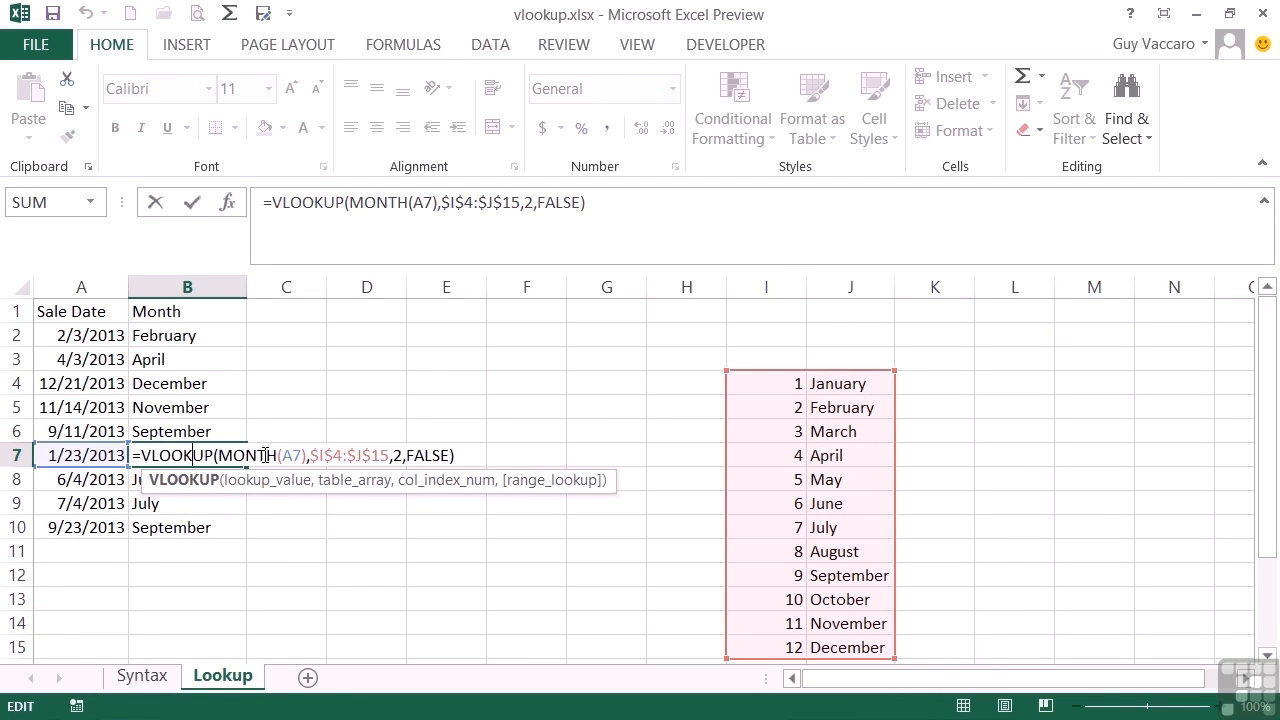
pyautogui.press('Enter')
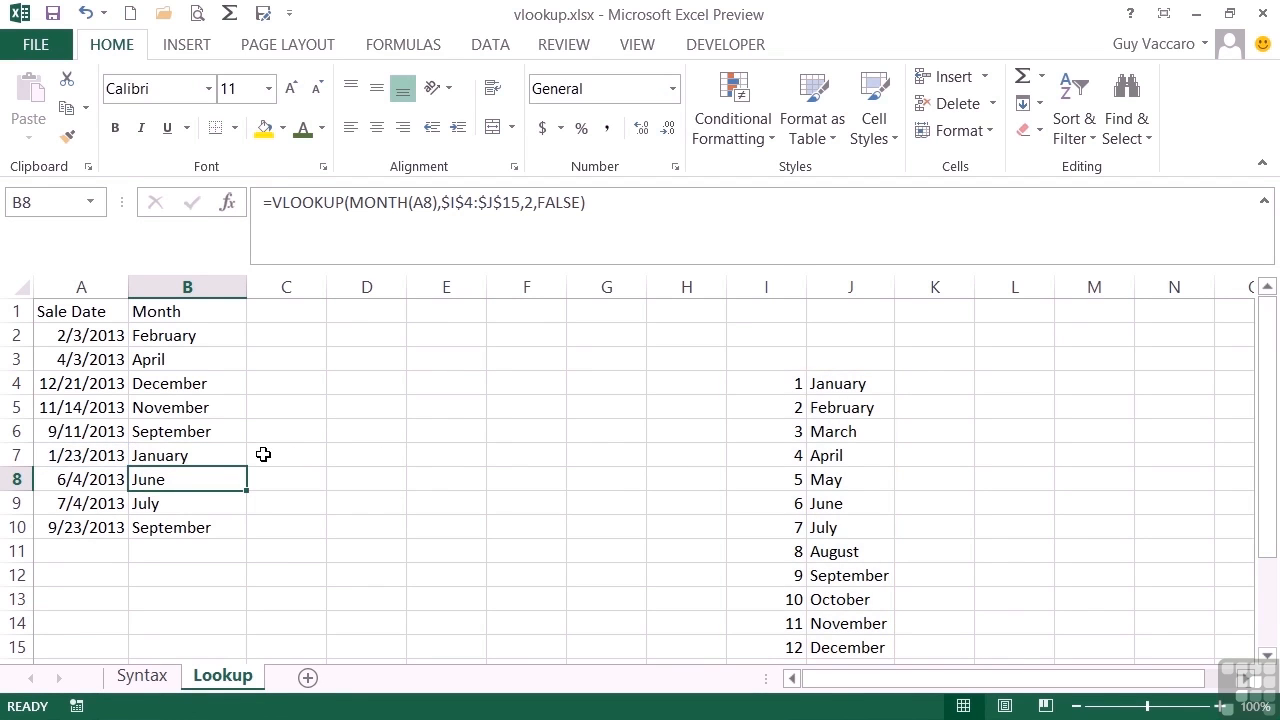